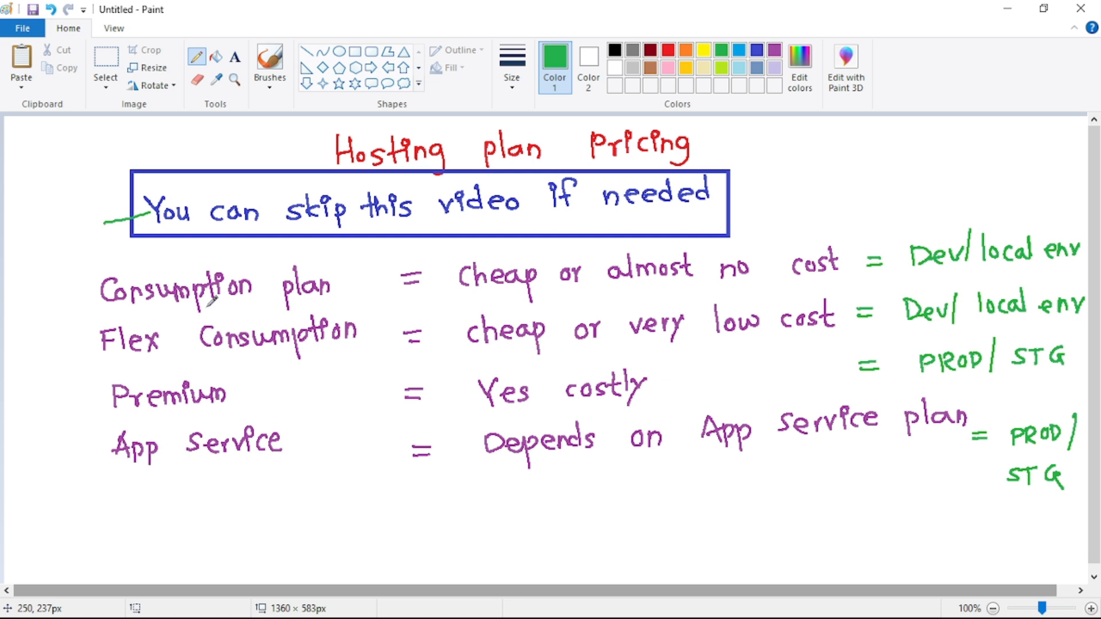
pyautogui.moveTo(217, 362)
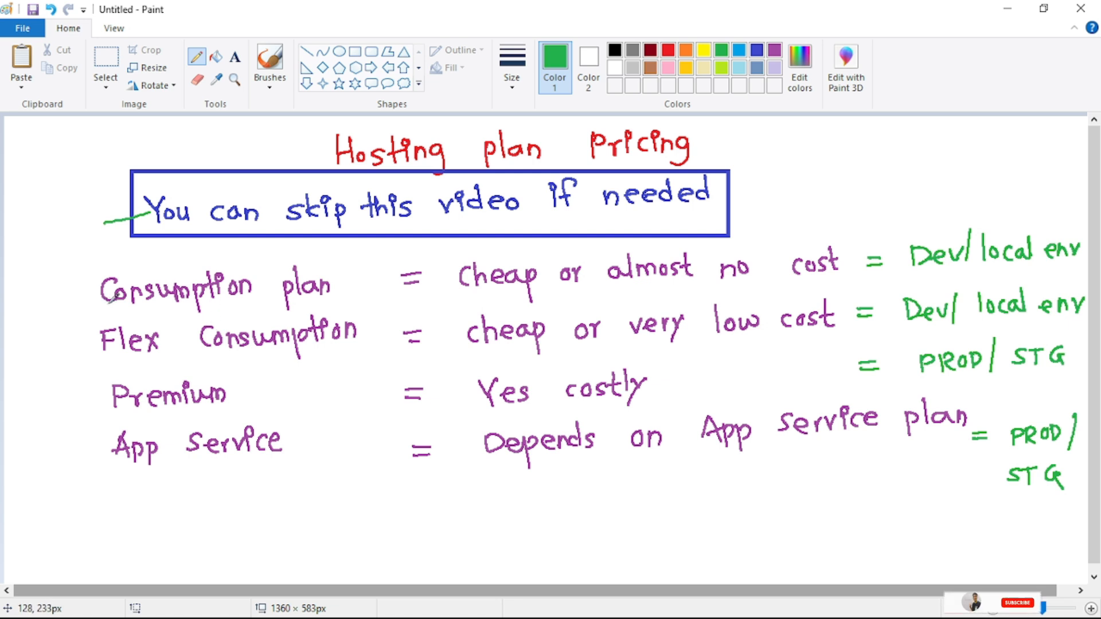
# Step: Select the Pricing slide working out 0.5 * 4 = 2 GB-seconds per execution
pyautogui.click(1017, 602)
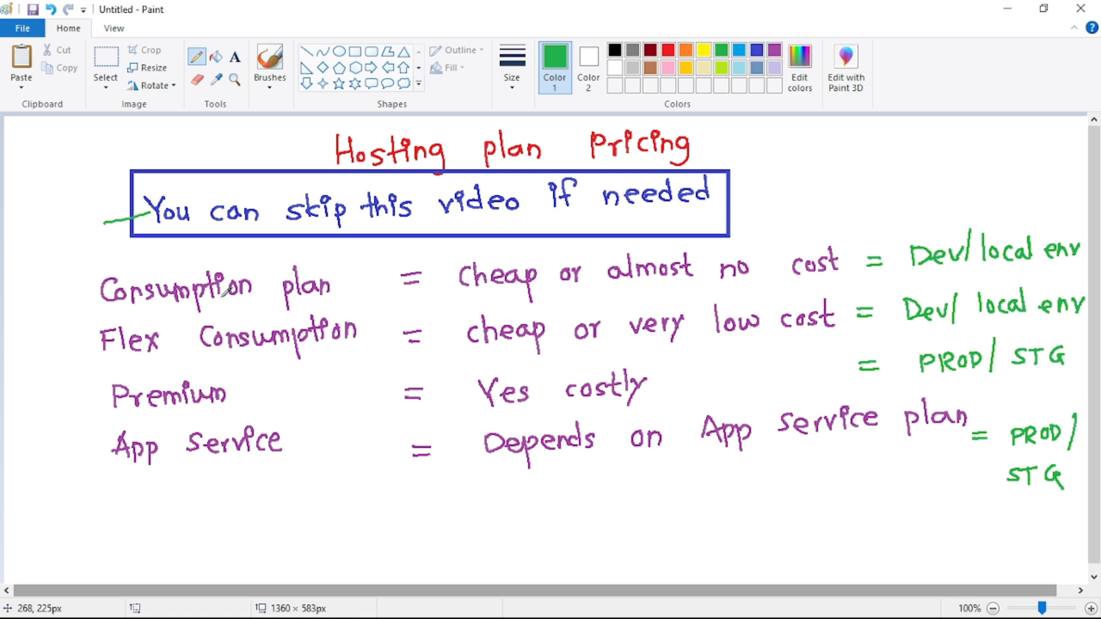
pyautogui.moveTo(604, 281)
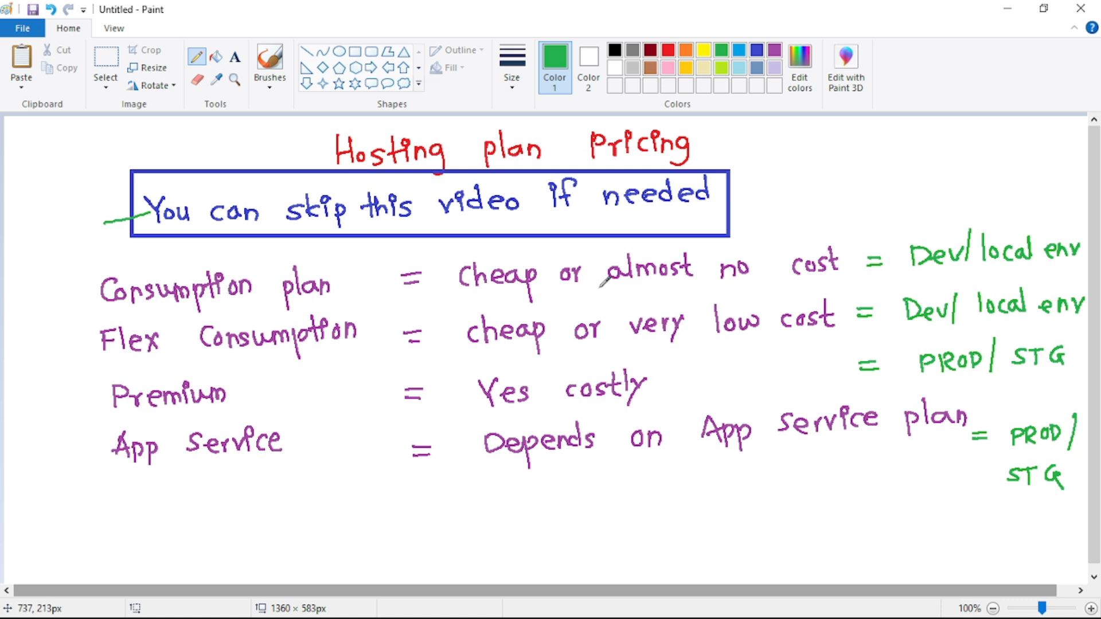
pyautogui.moveTo(196, 320)
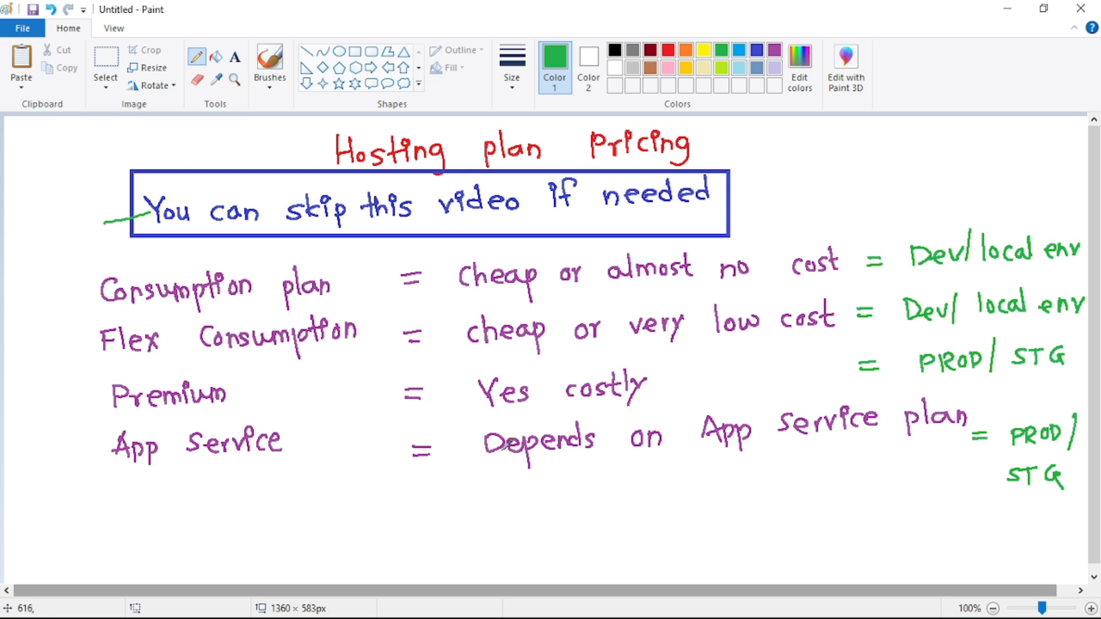
pyautogui.moveTo(764, 427)
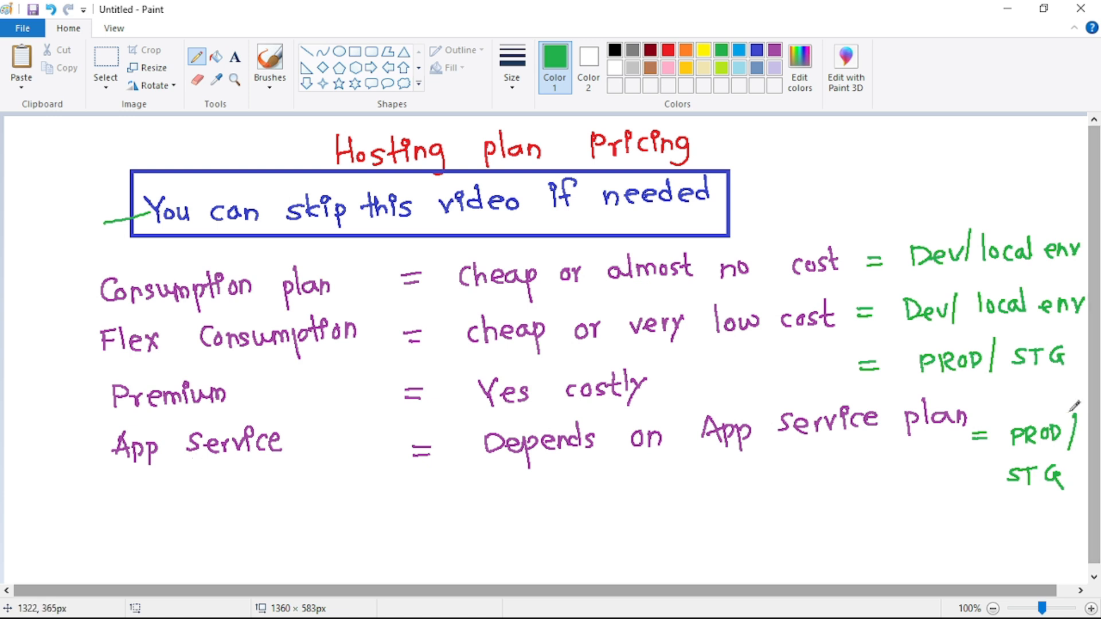
pyautogui.moveTo(638, 436)
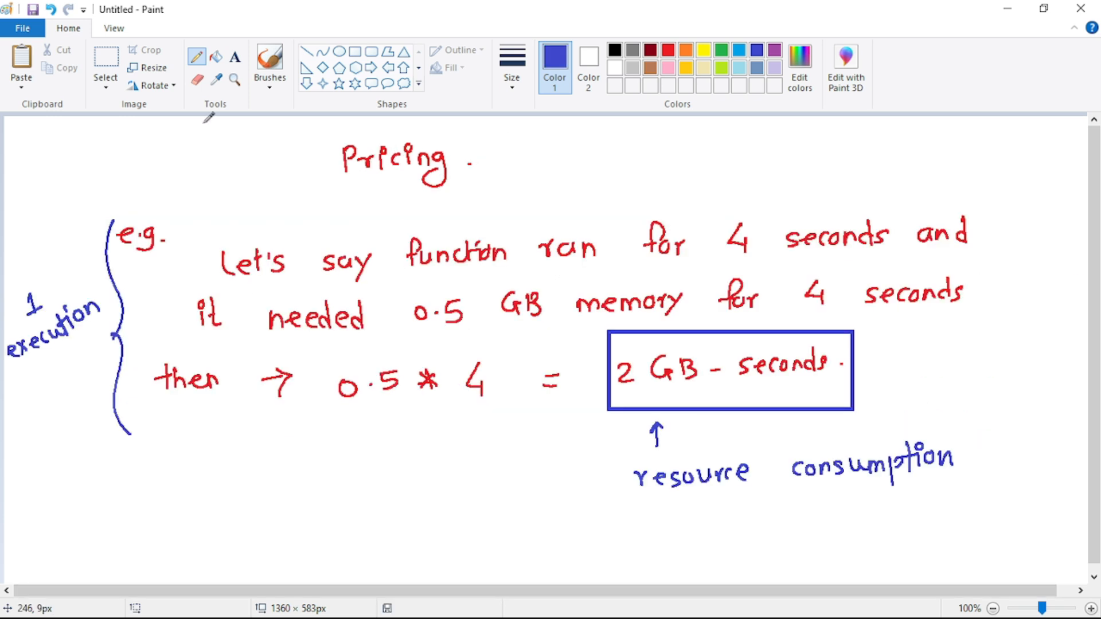
pyautogui.moveTo(383, 176)
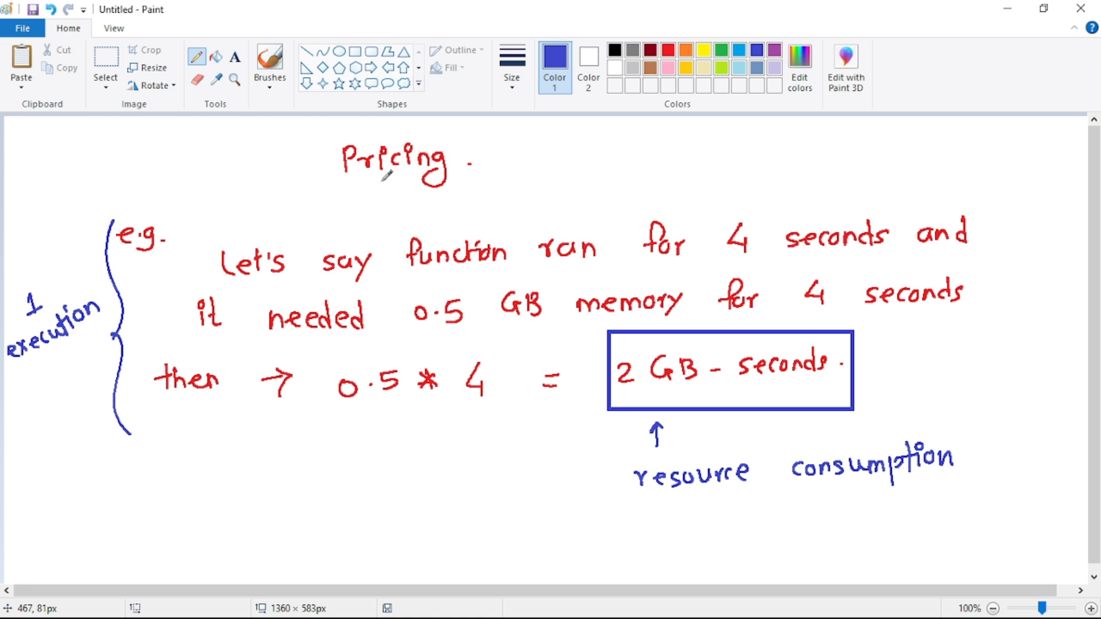
pyautogui.moveTo(342, 279)
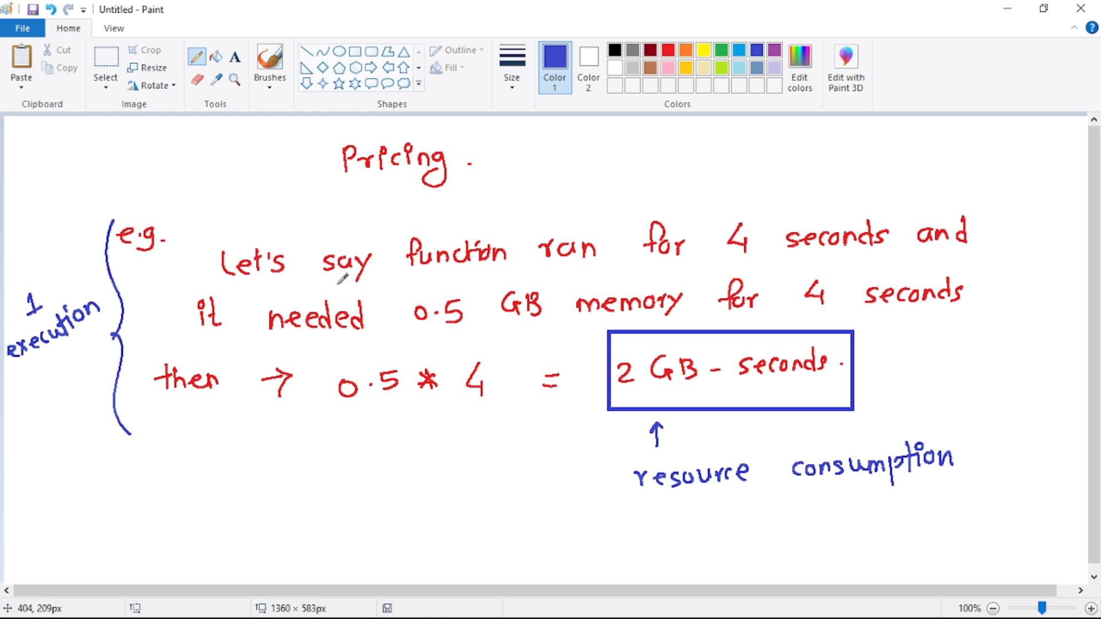
pyautogui.moveTo(281, 281)
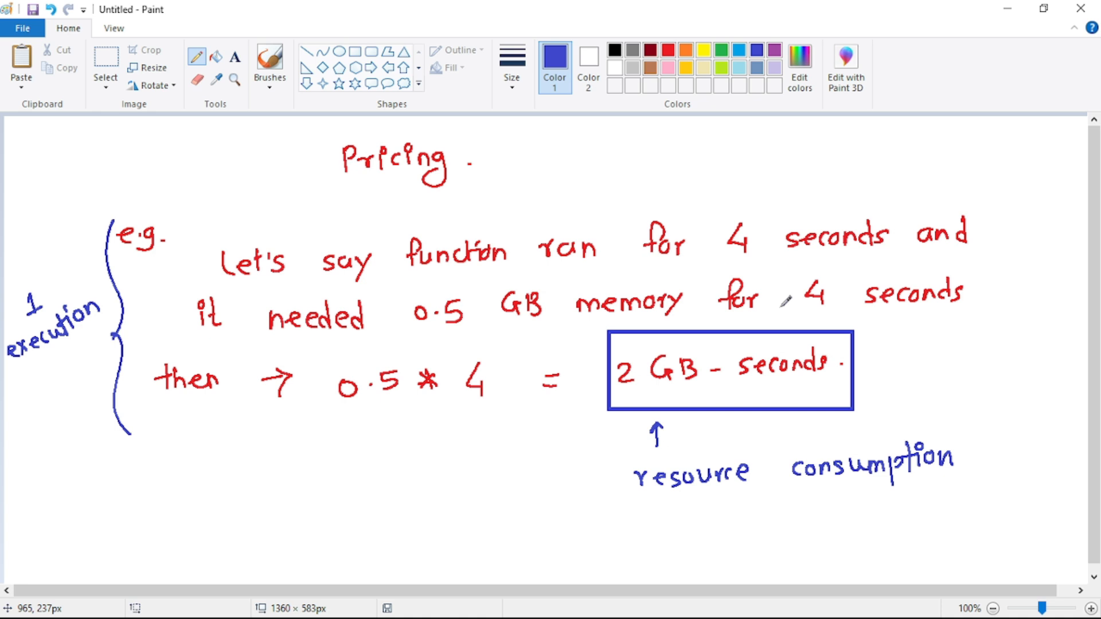
pyautogui.moveTo(944, 301)
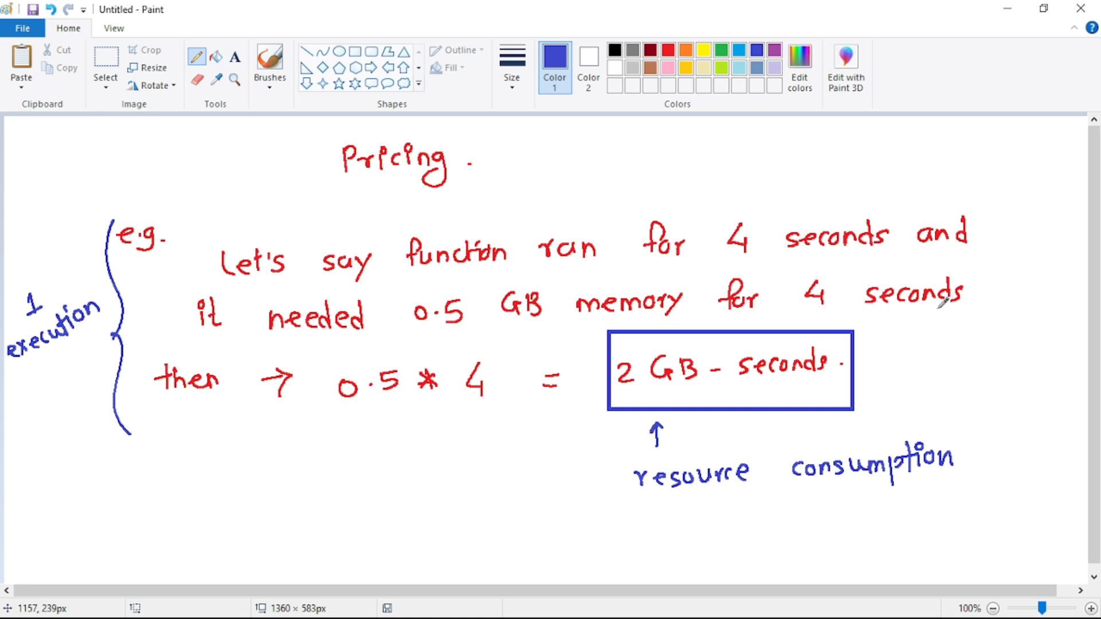
pyautogui.moveTo(296, 437)
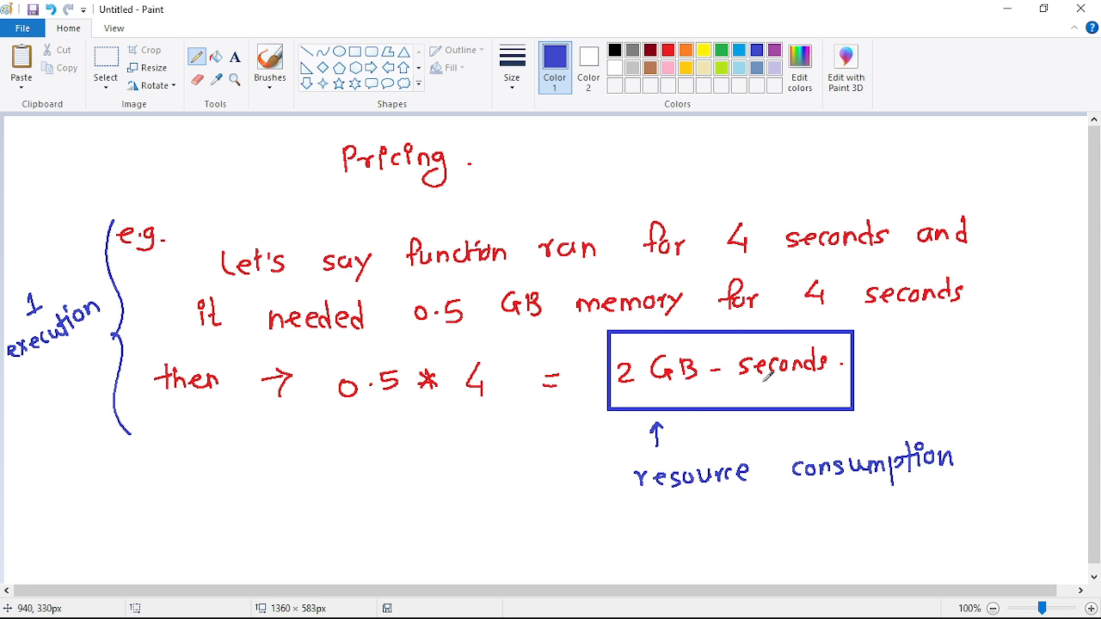
pyautogui.moveTo(98, 308)
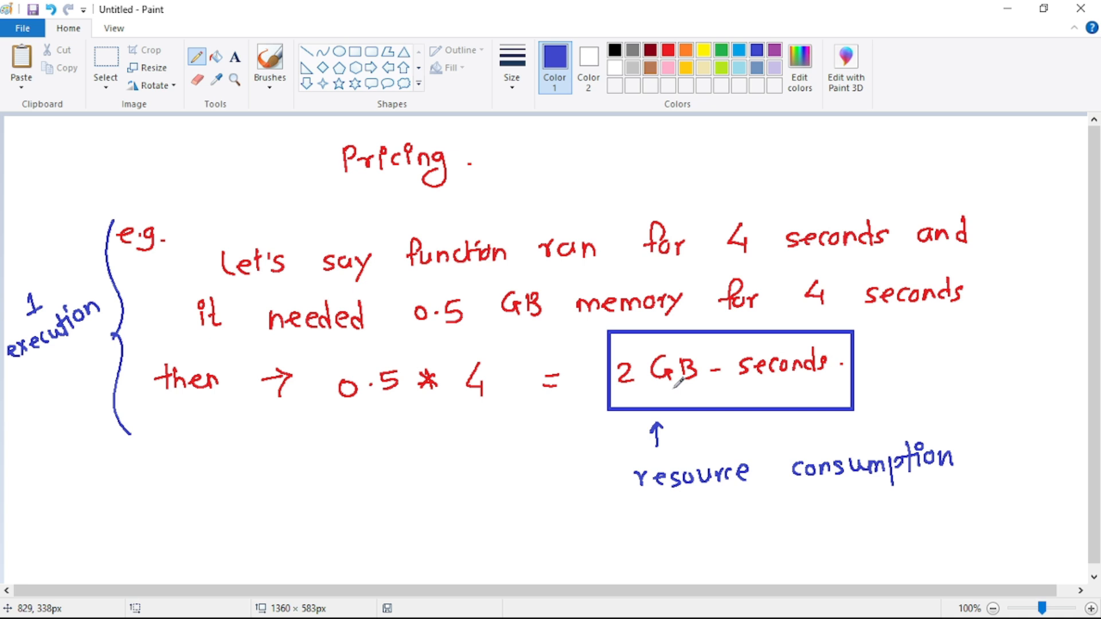
pyautogui.moveTo(777, 380)
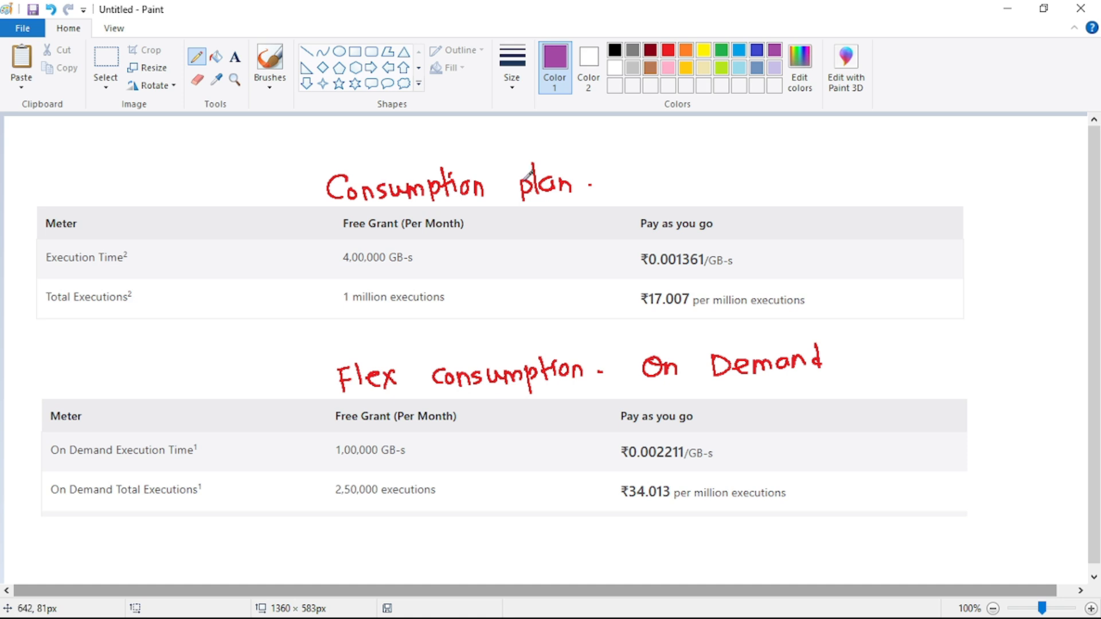
pyautogui.moveTo(337, 298)
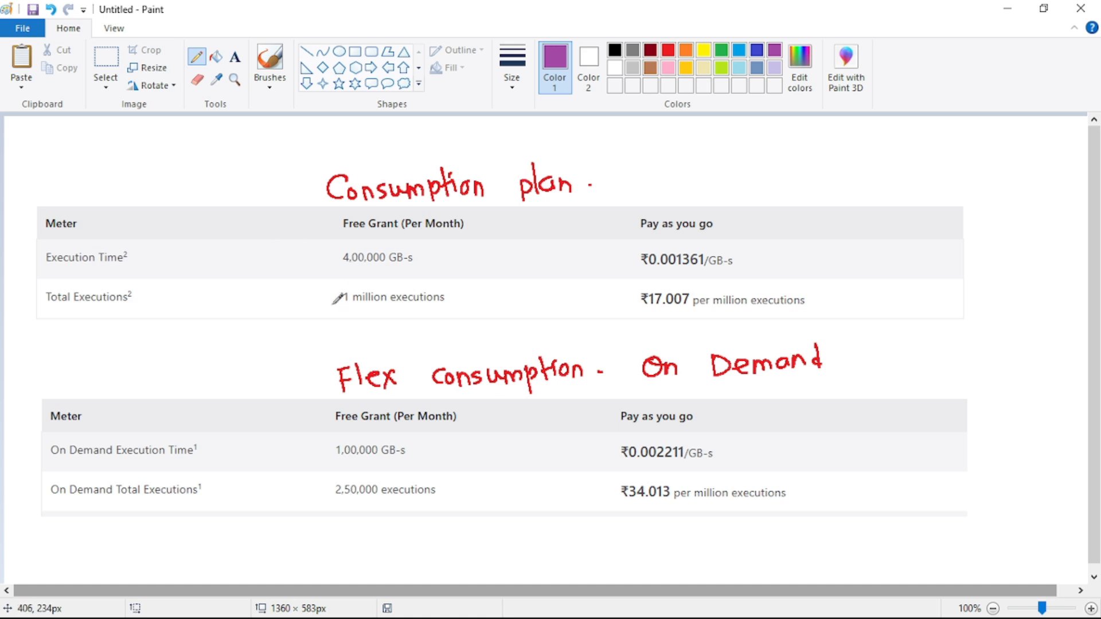
# Step: Underline the 1 million executions free grant in purple
pyautogui.moveTo(324, 307); pyautogui.dragTo(368, 284)
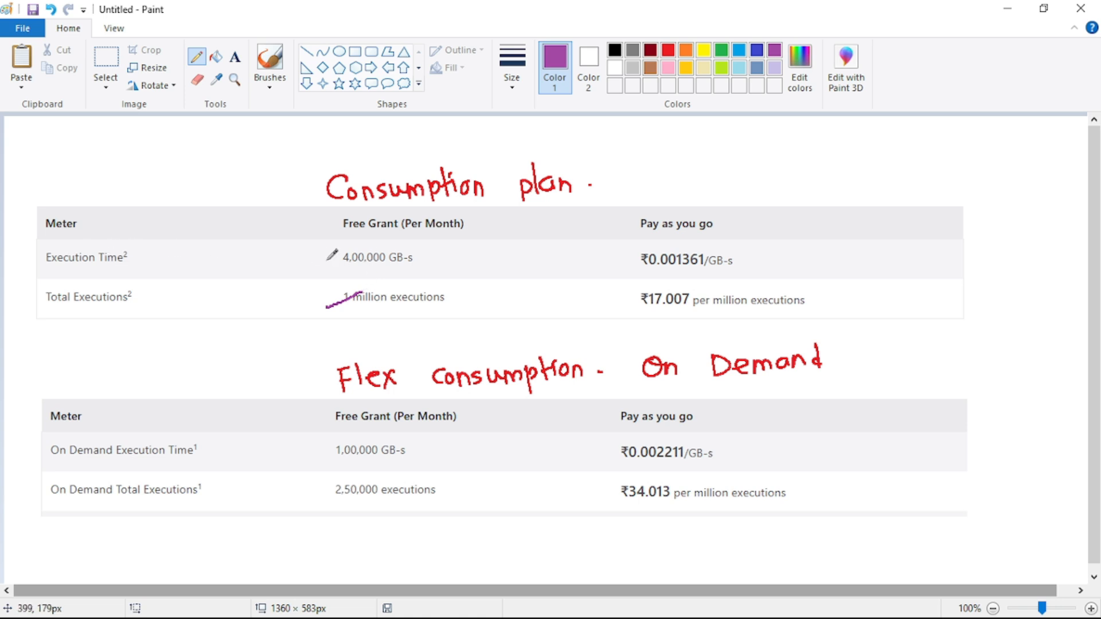
pyautogui.moveTo(330, 256)
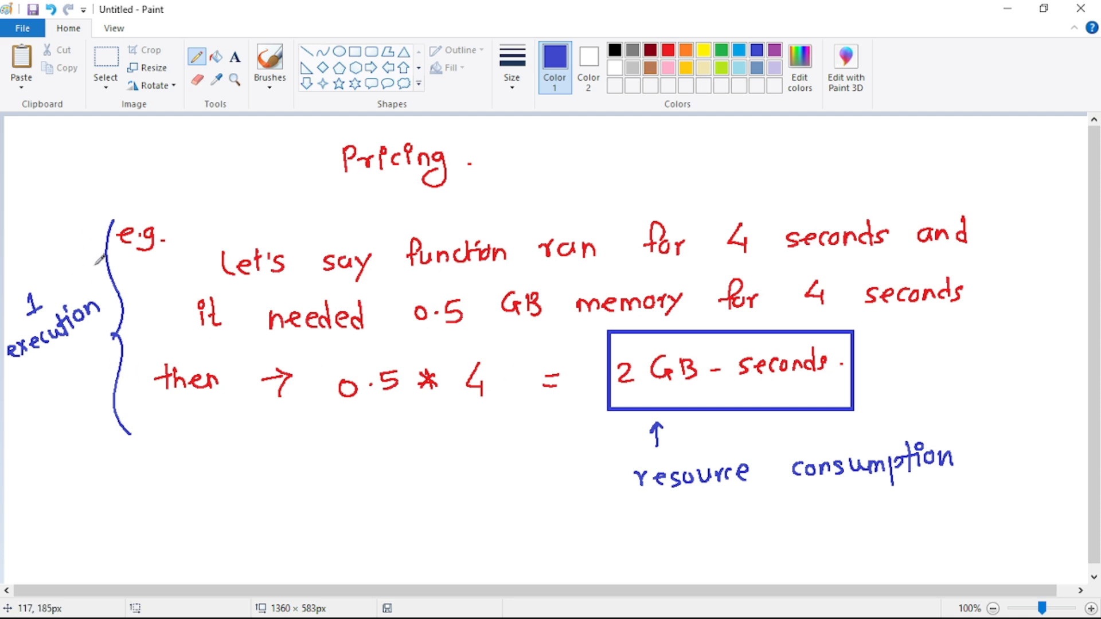
pyautogui.moveTo(194, 341)
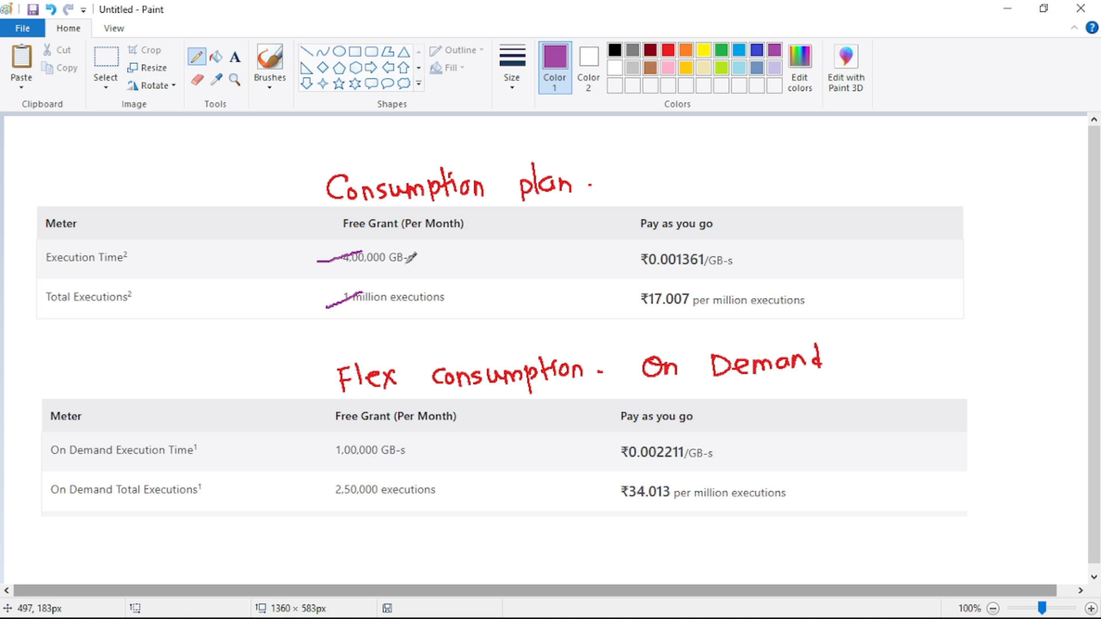
pyautogui.moveTo(427, 290)
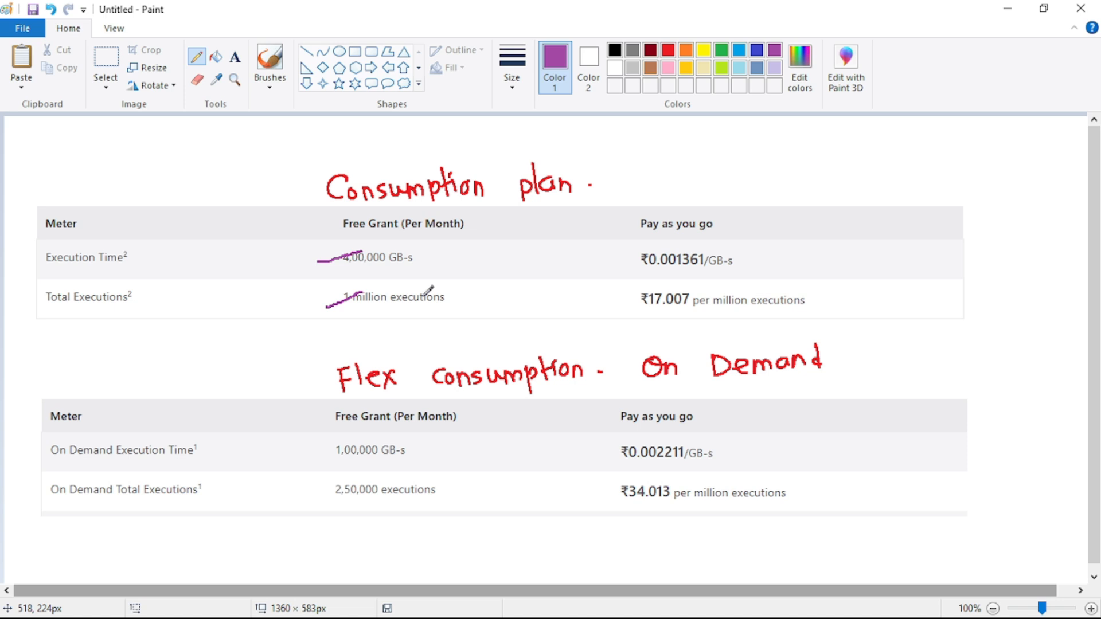
pyautogui.moveTo(749, 254)
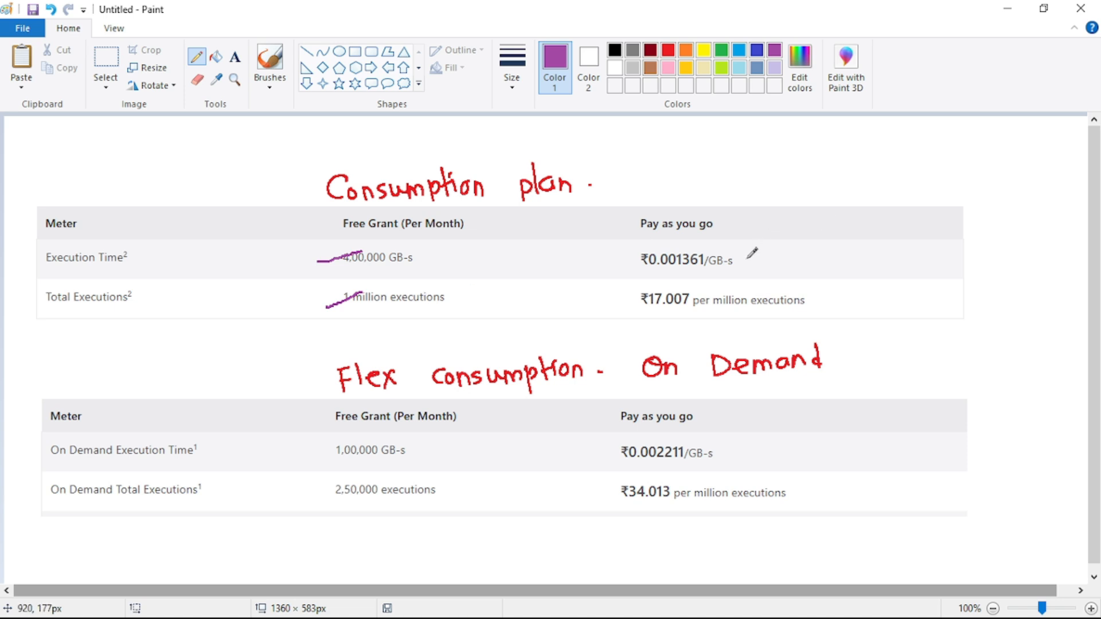
# Step: Mark the Consumption price, Flex heading, 1,00,000 GB-s and 2,50,000 executions grants in purple
pyautogui.moveTo(748, 252); pyautogui.dragTo(857, 274)
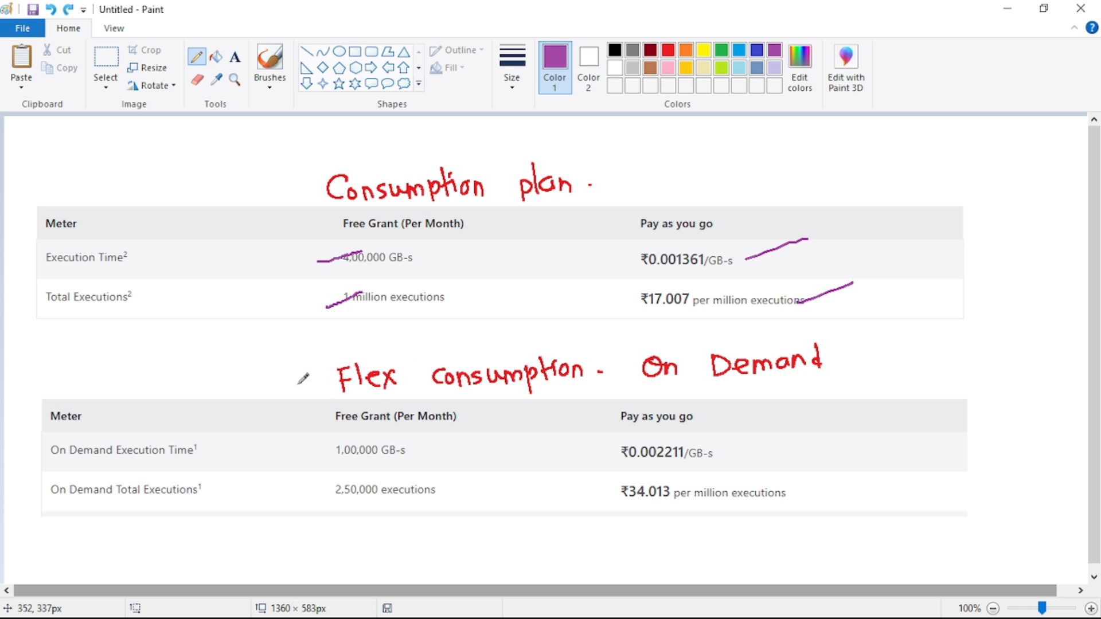
pyautogui.moveTo(301, 386); pyautogui.dragTo(330, 371)
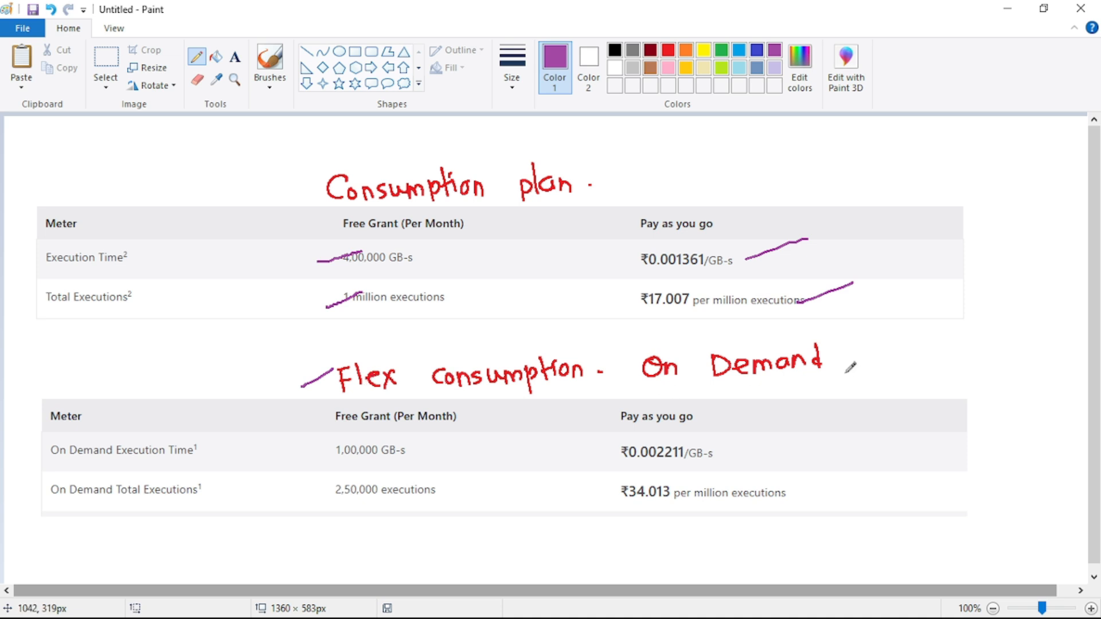
pyautogui.moveTo(688, 359)
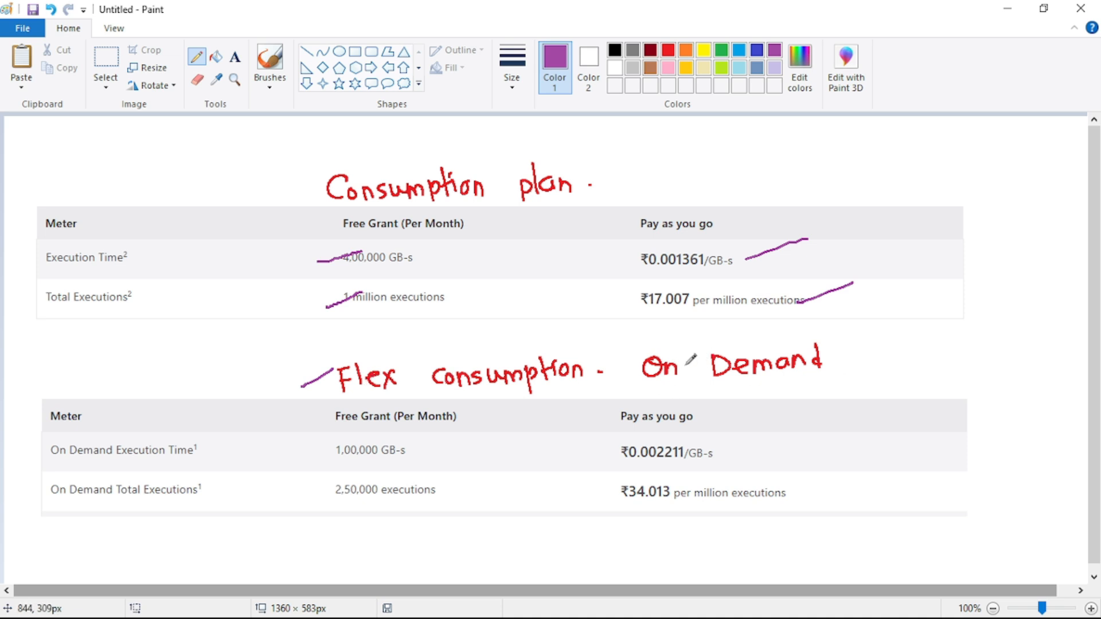
pyautogui.moveTo(877, 349)
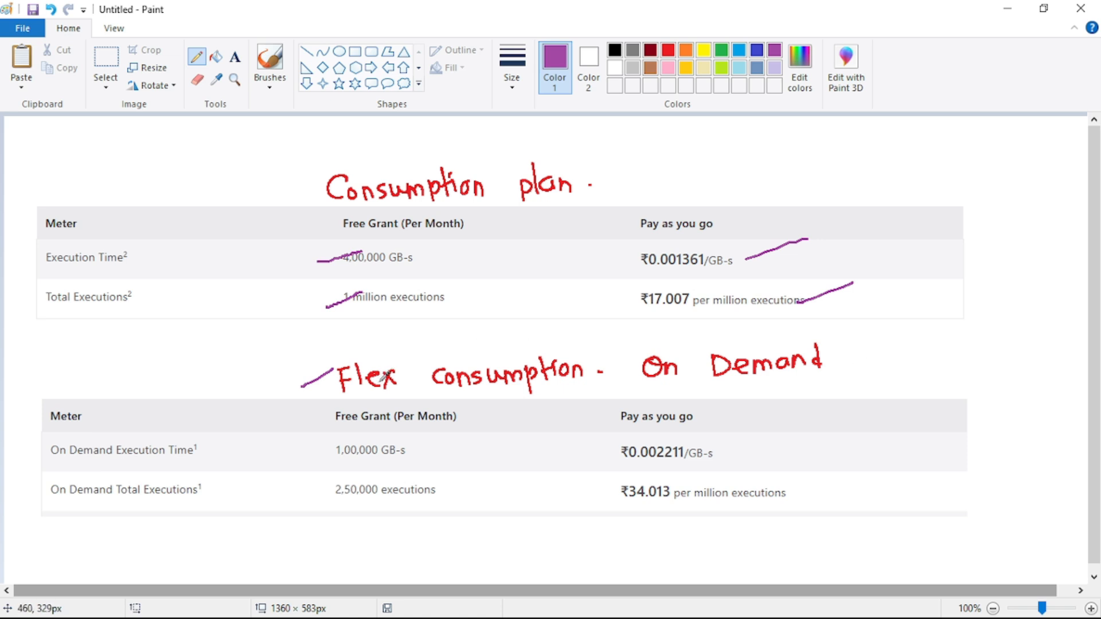
pyautogui.moveTo(336, 433)
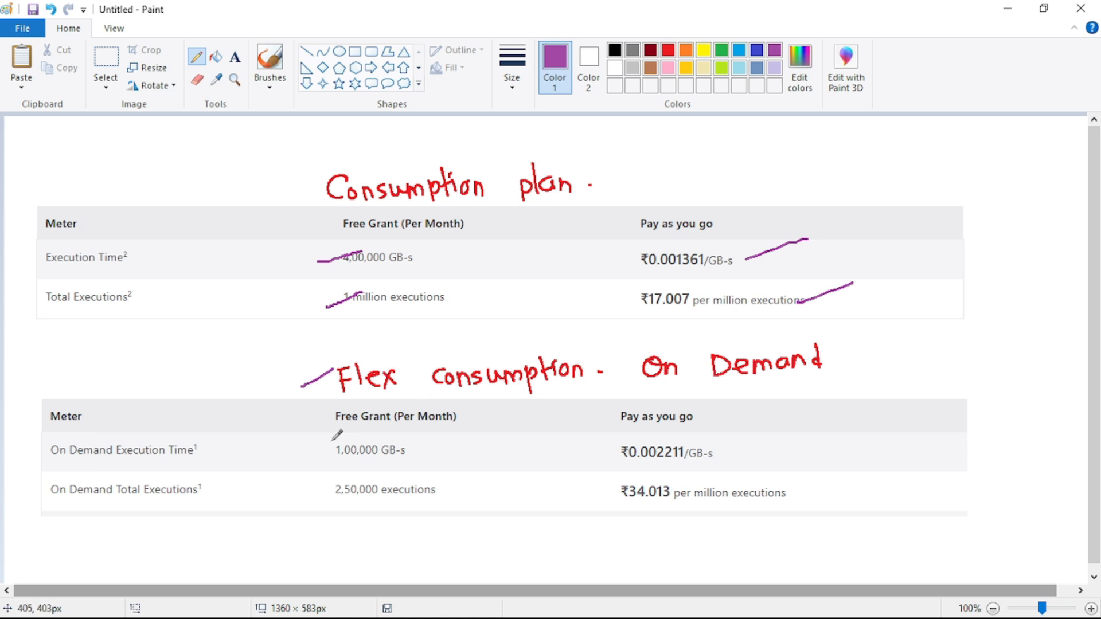
pyautogui.moveTo(414, 416)
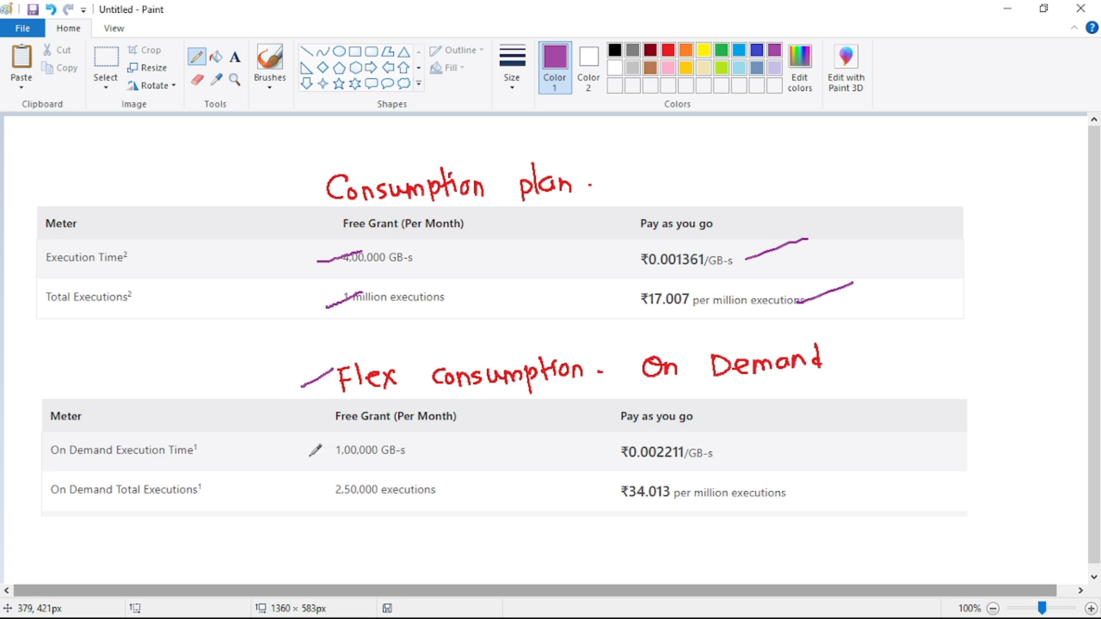
pyautogui.moveTo(314, 450); pyautogui.dragTo(344, 436)
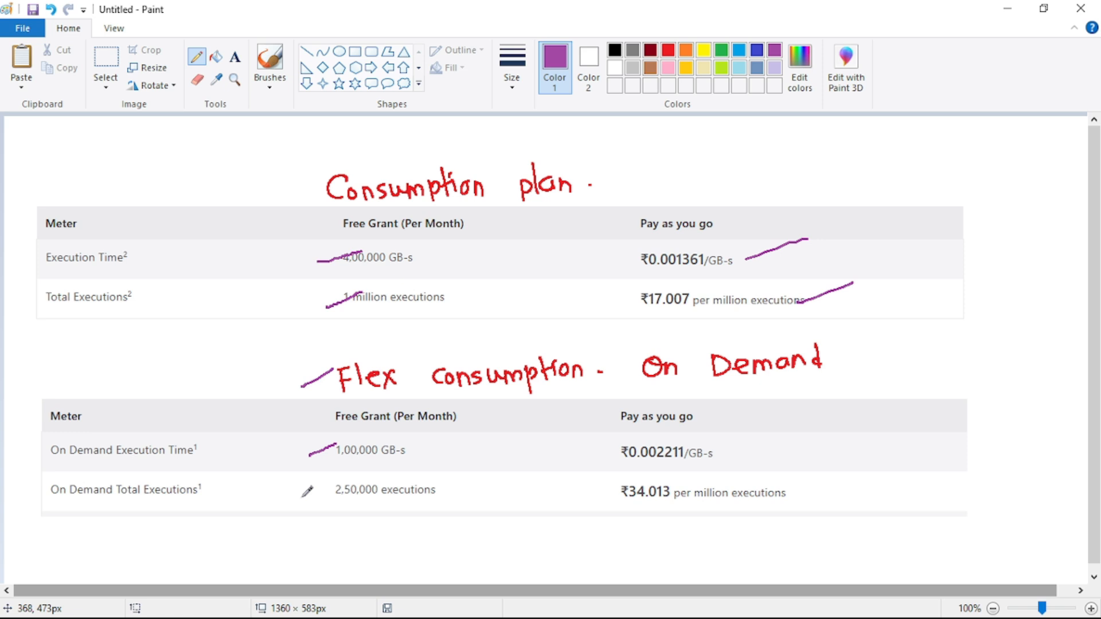
pyautogui.moveTo(300, 498); pyautogui.dragTo(350, 483)
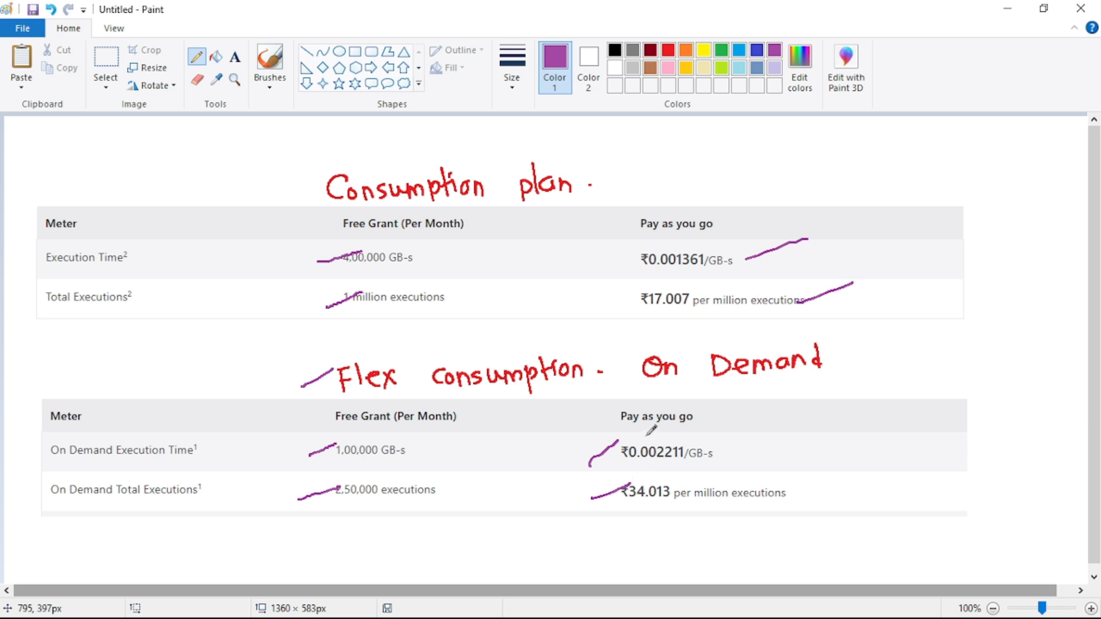
pyautogui.moveTo(647, 428)
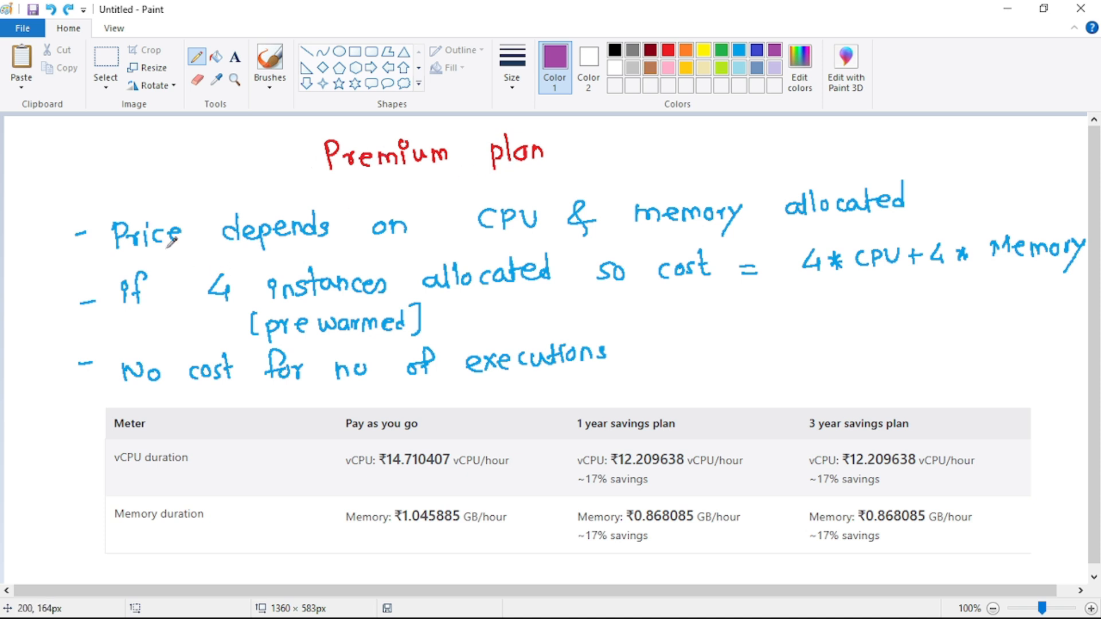
pyautogui.moveTo(268, 238)
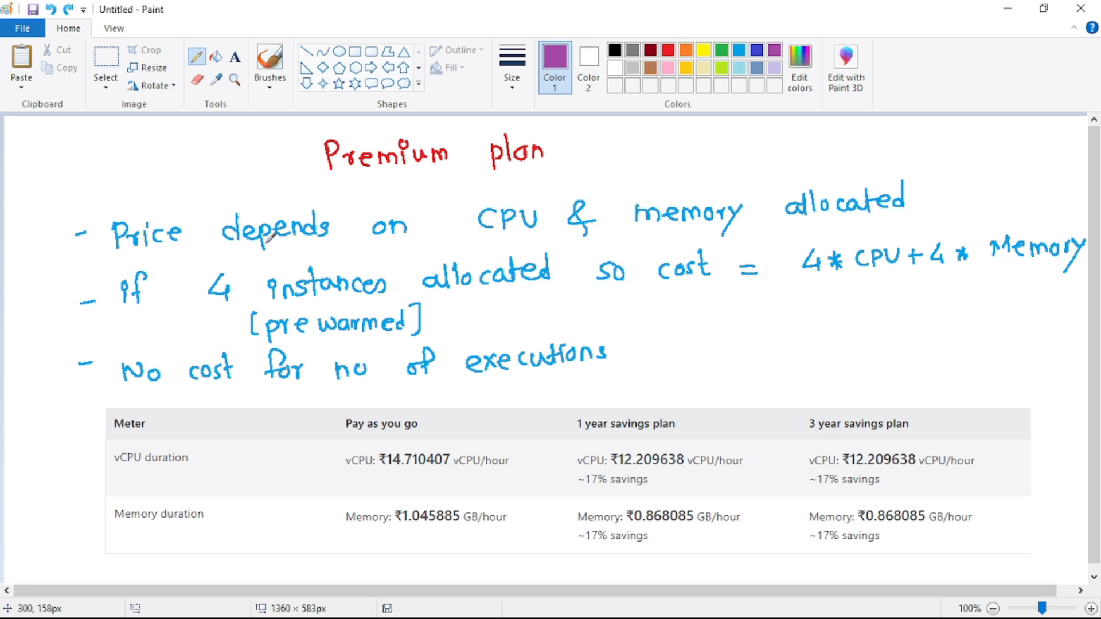
# Step: Underline CPU, memory, cost and a 4* formula term in purple
pyautogui.moveTo(460, 238); pyautogui.dragTo(520, 223)
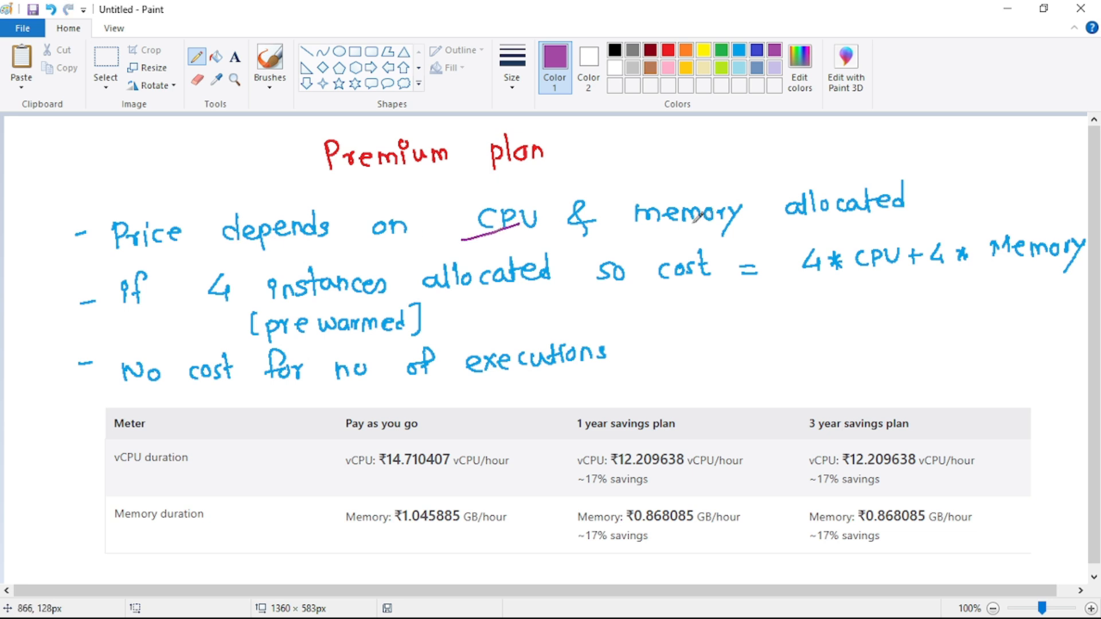
pyautogui.moveTo(711, 236); pyautogui.dragTo(811, 211)
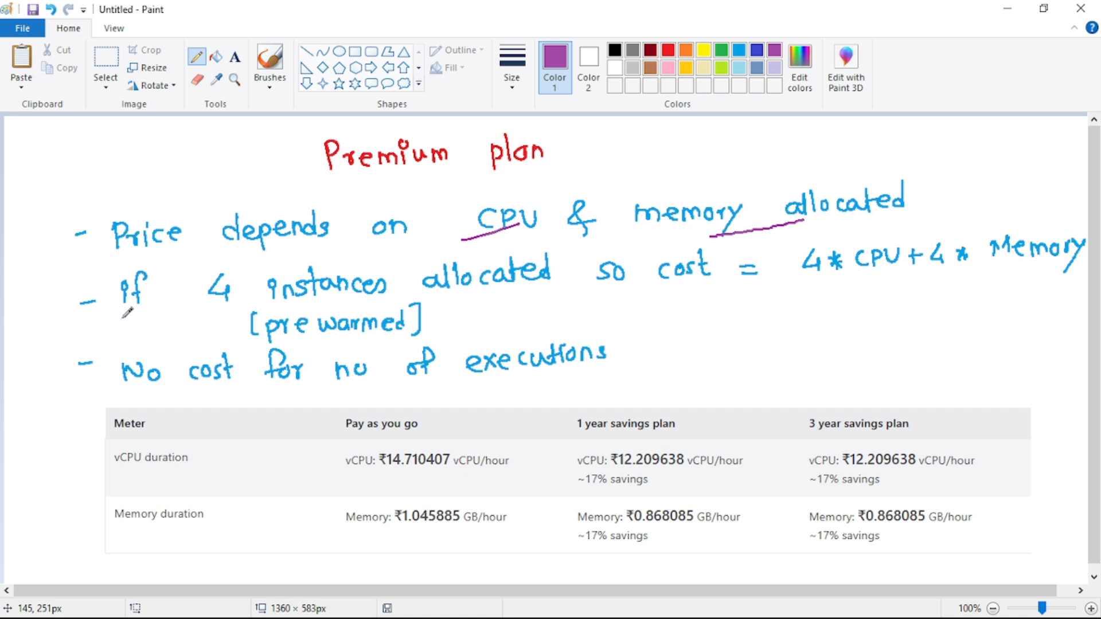
pyautogui.moveTo(589, 294)
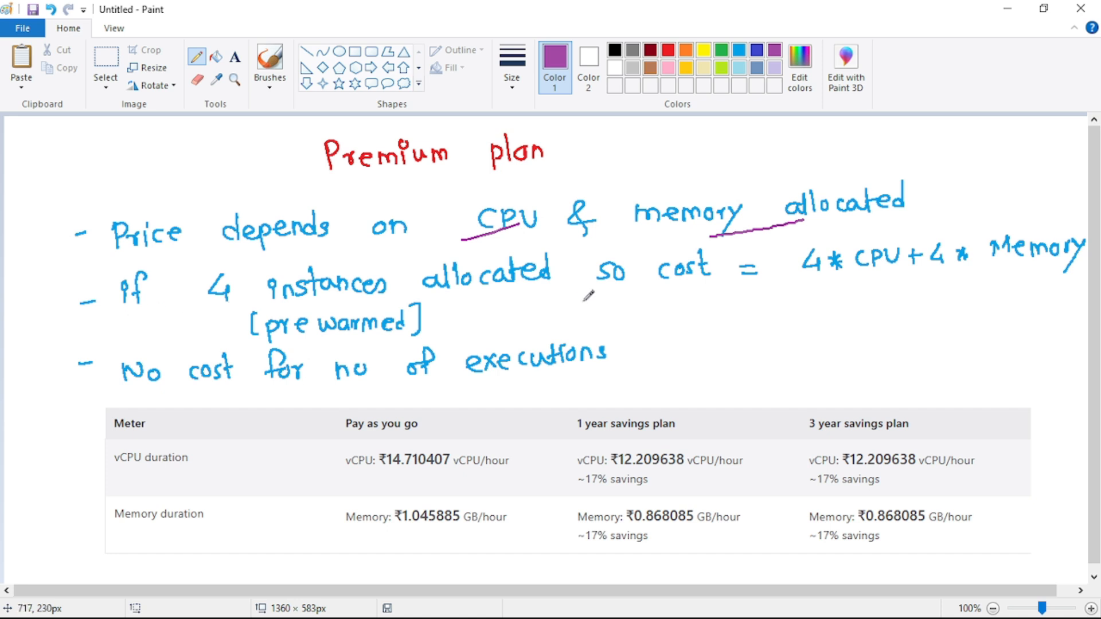
pyautogui.moveTo(635, 296); pyautogui.dragTo(674, 294)
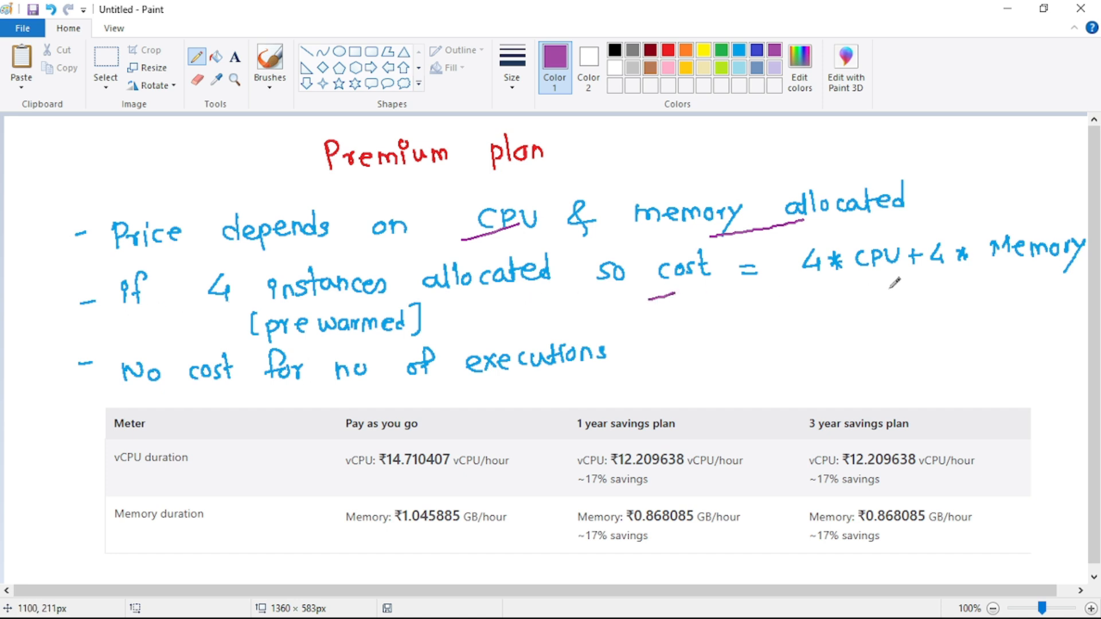
pyautogui.moveTo(816, 282)
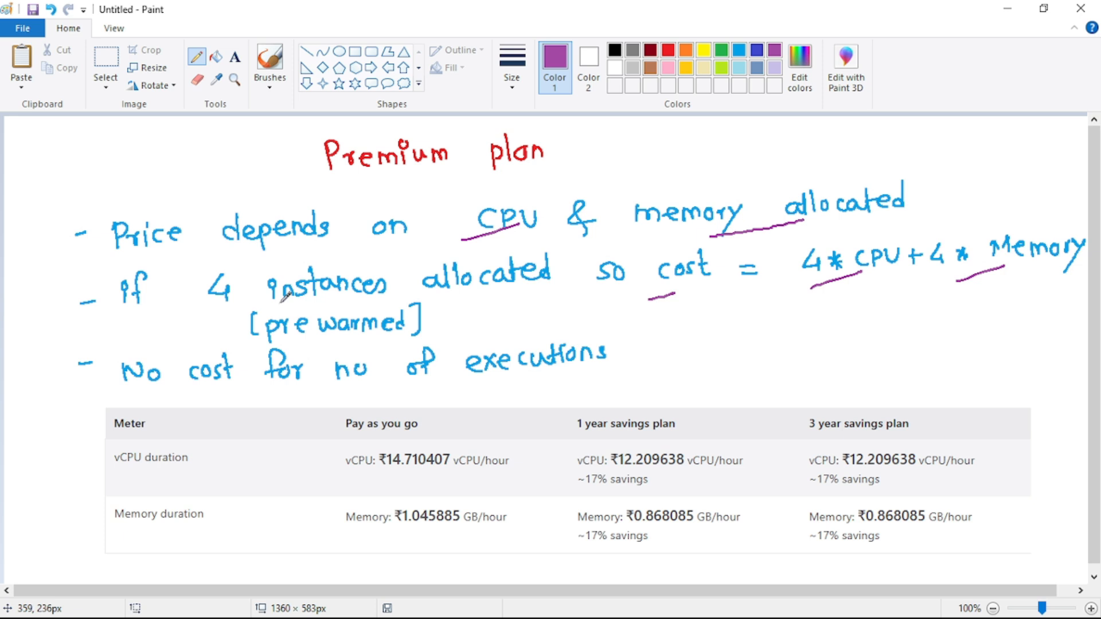
pyautogui.moveTo(330, 325)
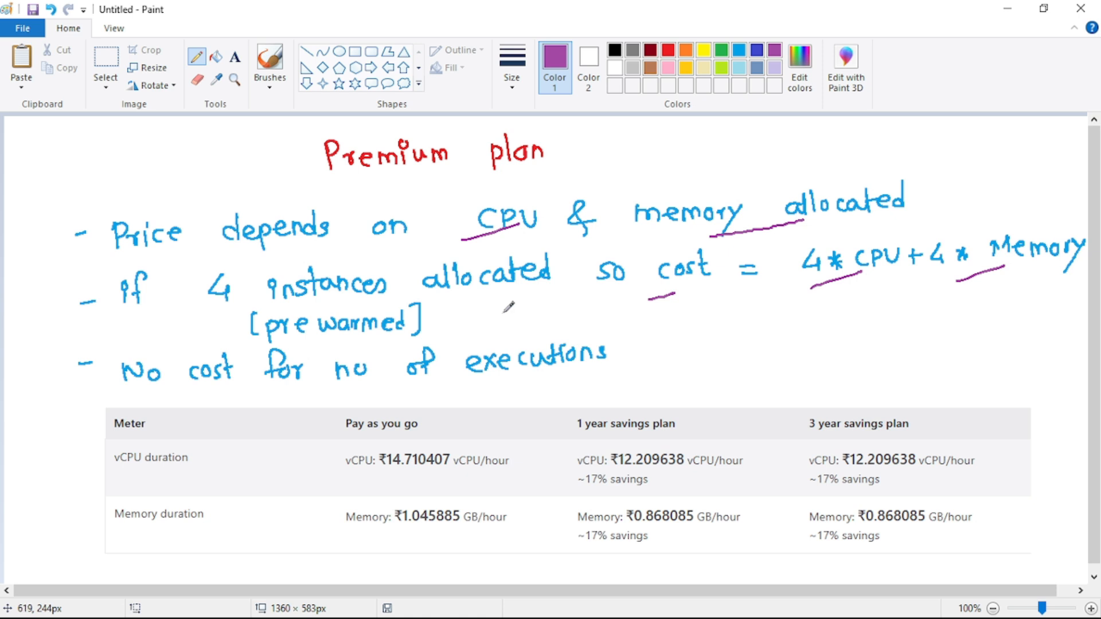
pyautogui.moveTo(482, 300)
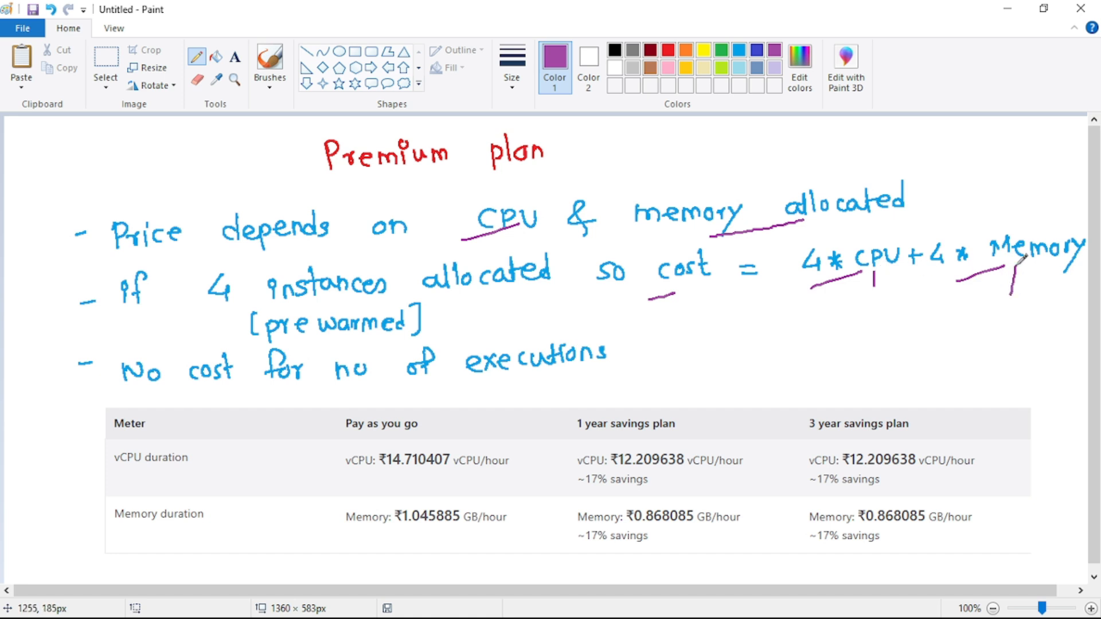
pyautogui.moveTo(1018, 261)
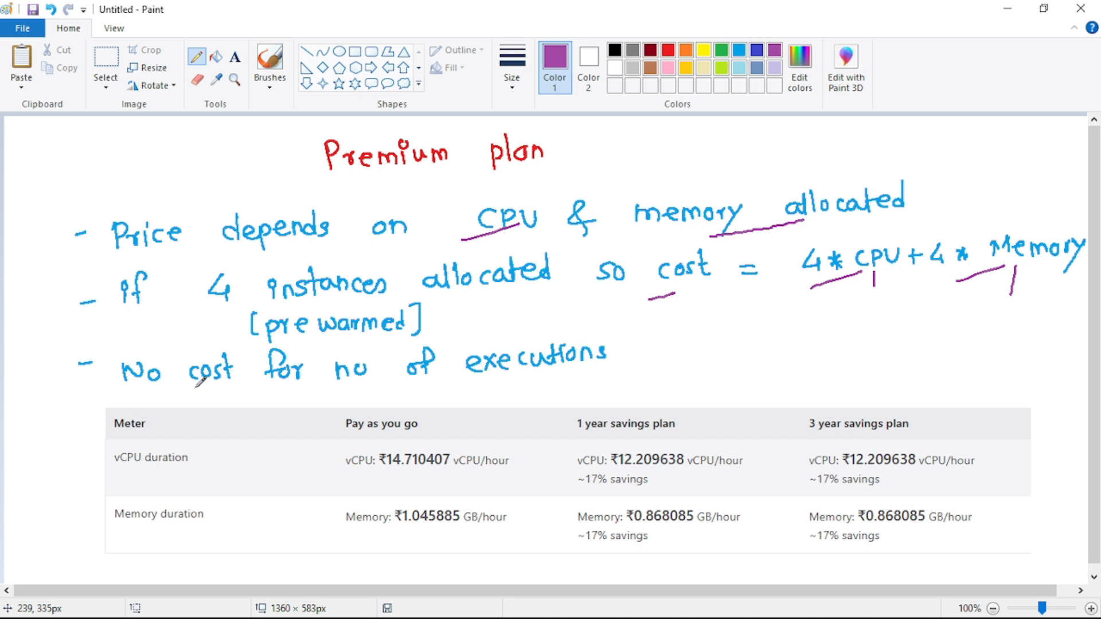
pyautogui.moveTo(484, 377)
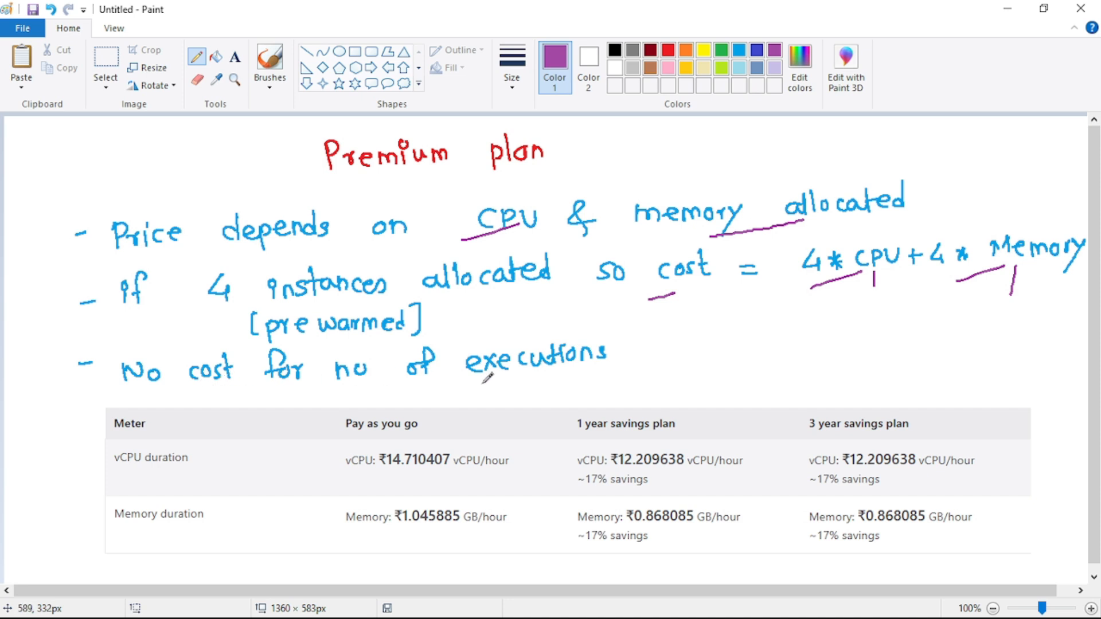
pyautogui.moveTo(519, 388); pyautogui.dragTo(591, 376)
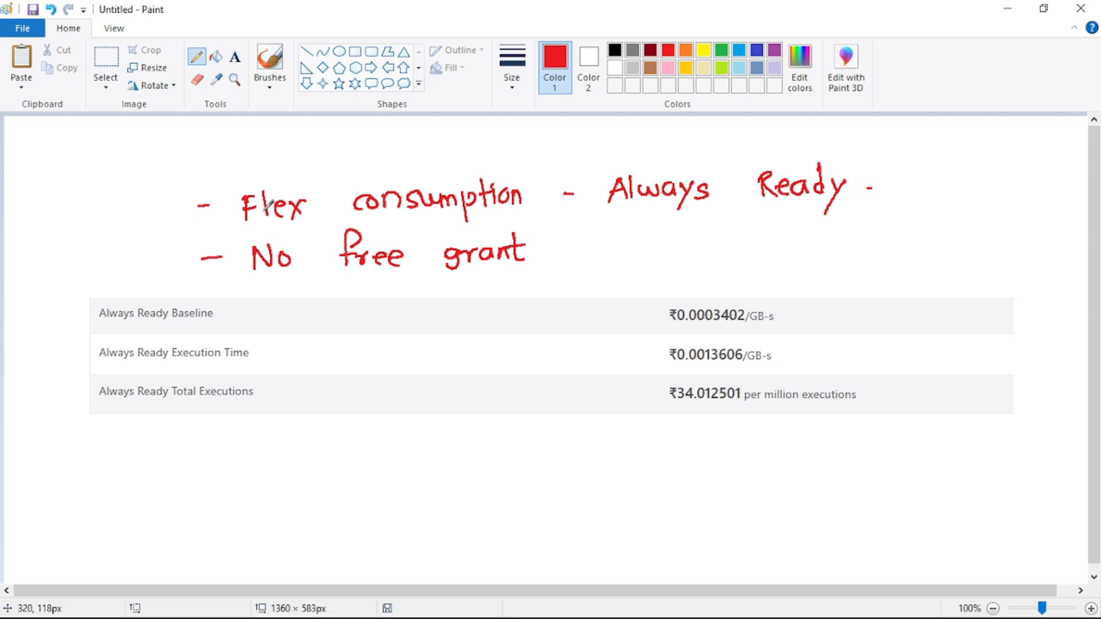
pyautogui.moveTo(845, 212)
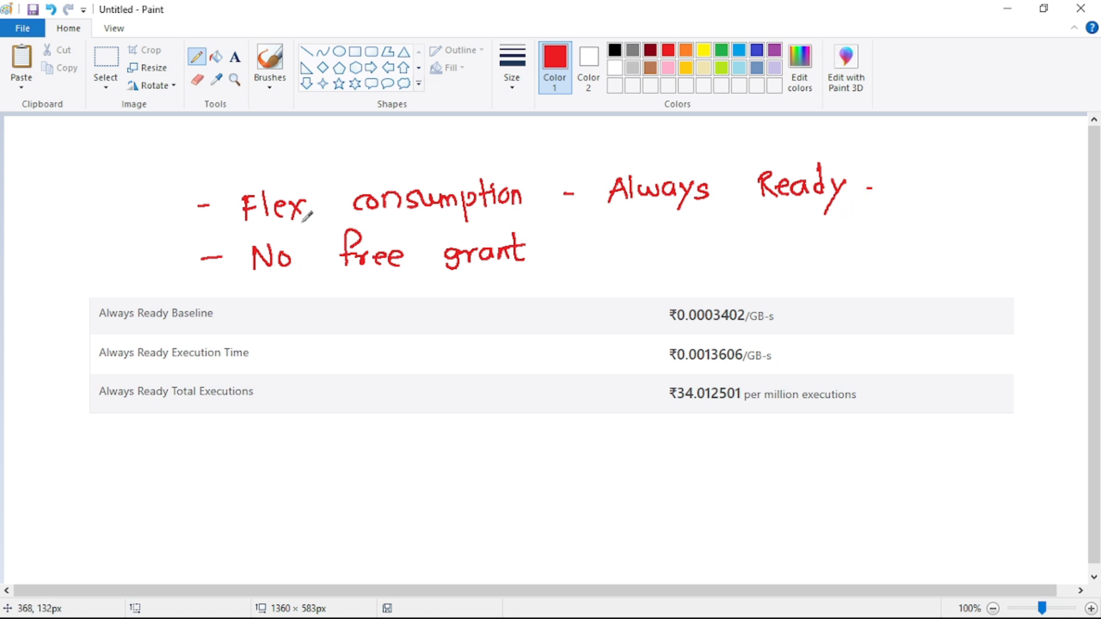
pyautogui.moveTo(139, 244)
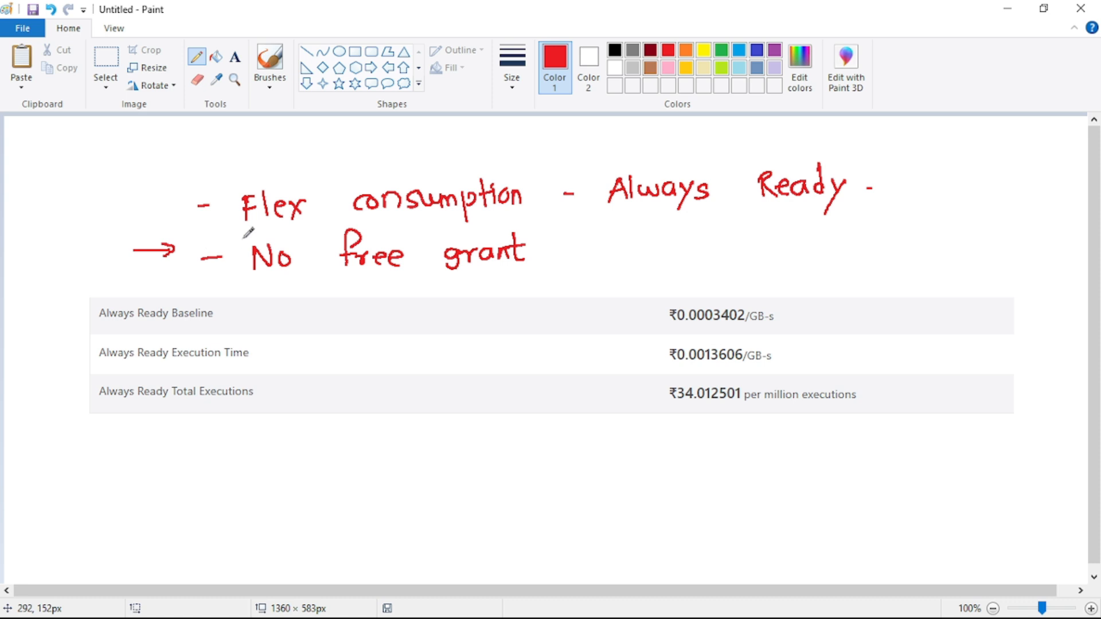
pyautogui.moveTo(251, 231)
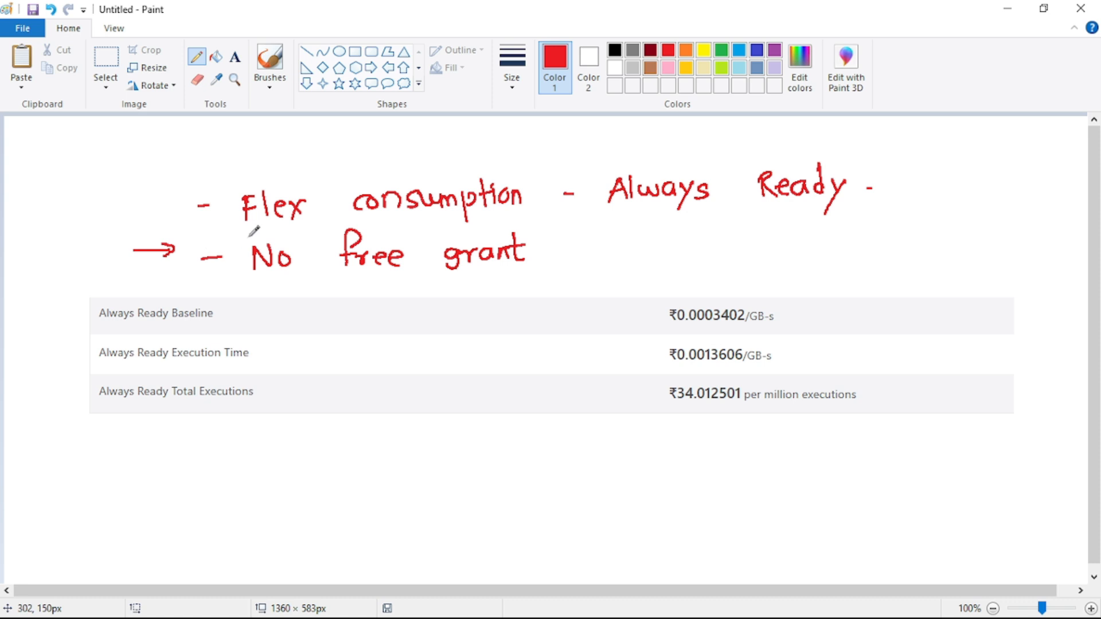
pyautogui.moveTo(220, 300)
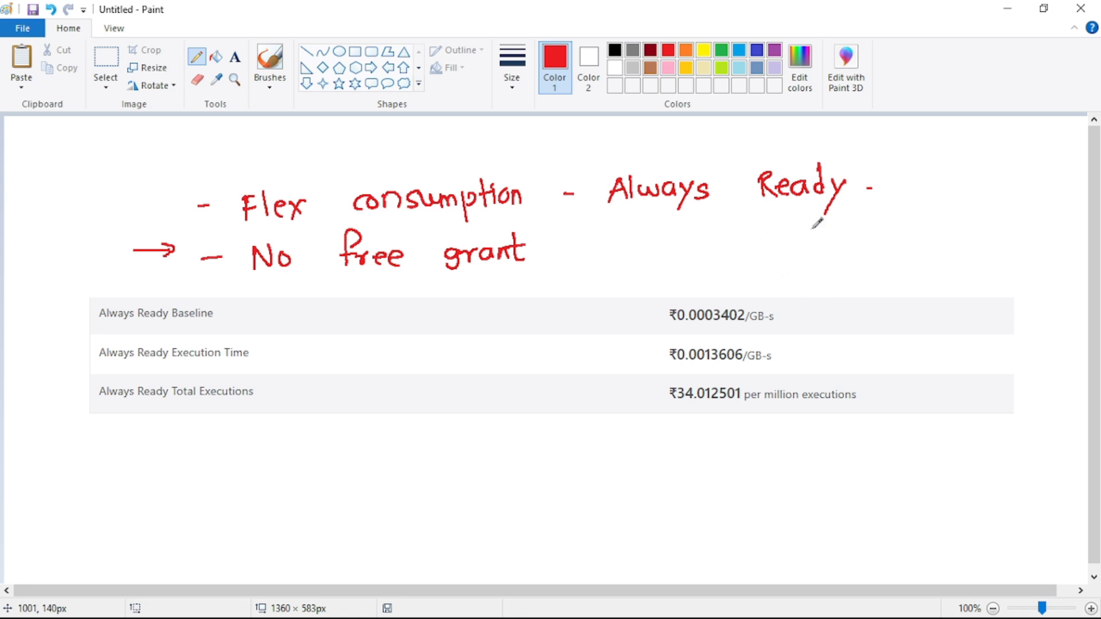
pyautogui.moveTo(196, 327)
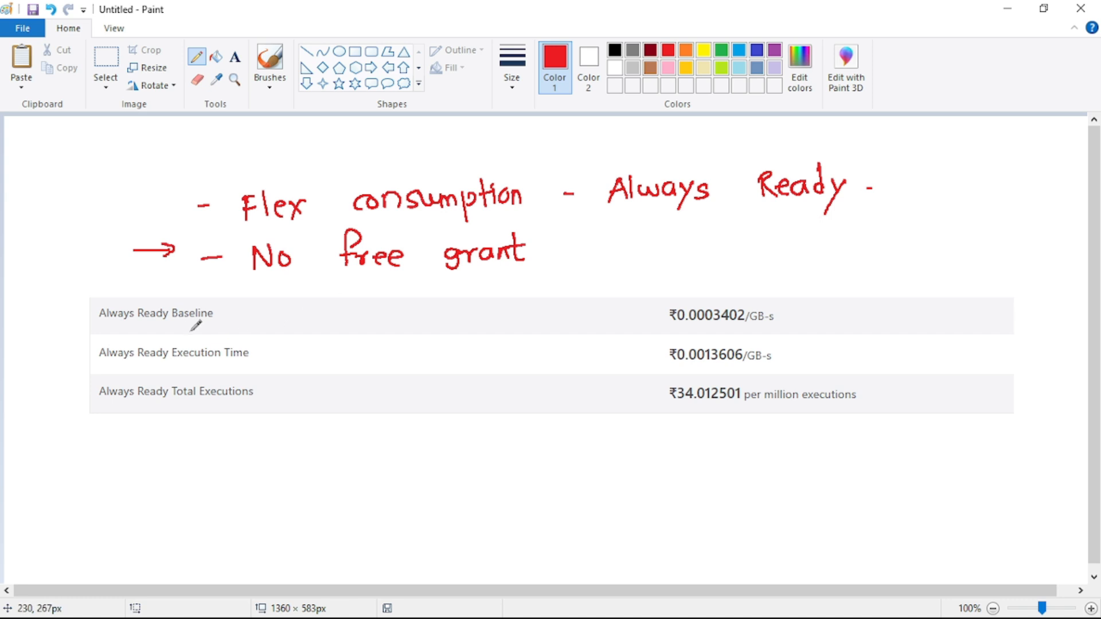
# Step: Underline Baseline in red and draw arrows on both sides of its ₹0.0003402/GB-s price
pyautogui.moveTo(175, 328); pyautogui.dragTo(229, 309)
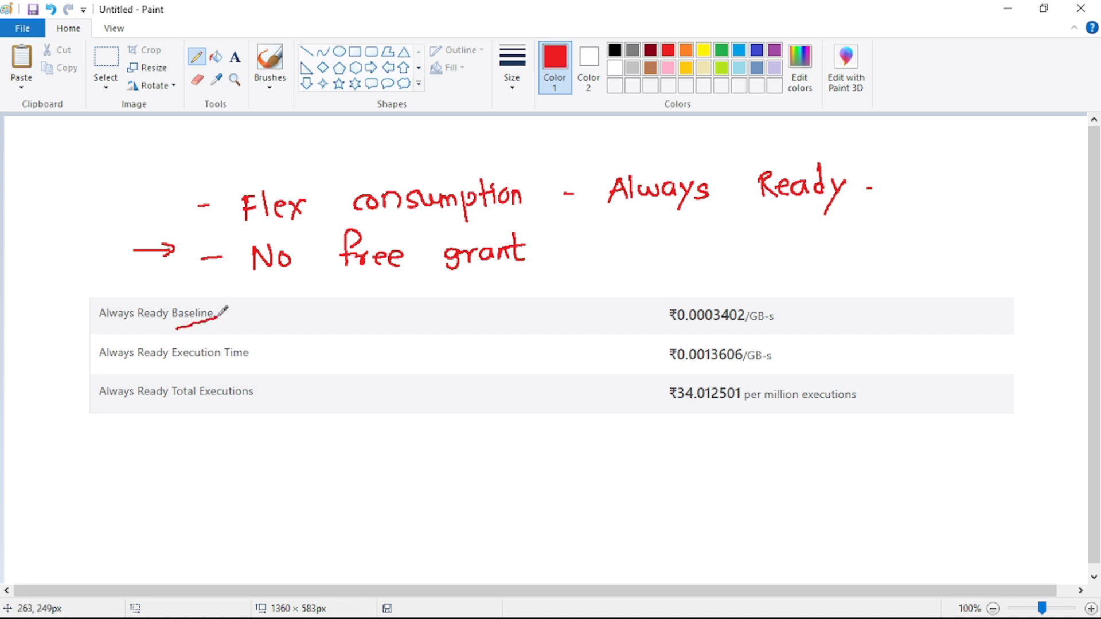
pyautogui.moveTo(800, 338)
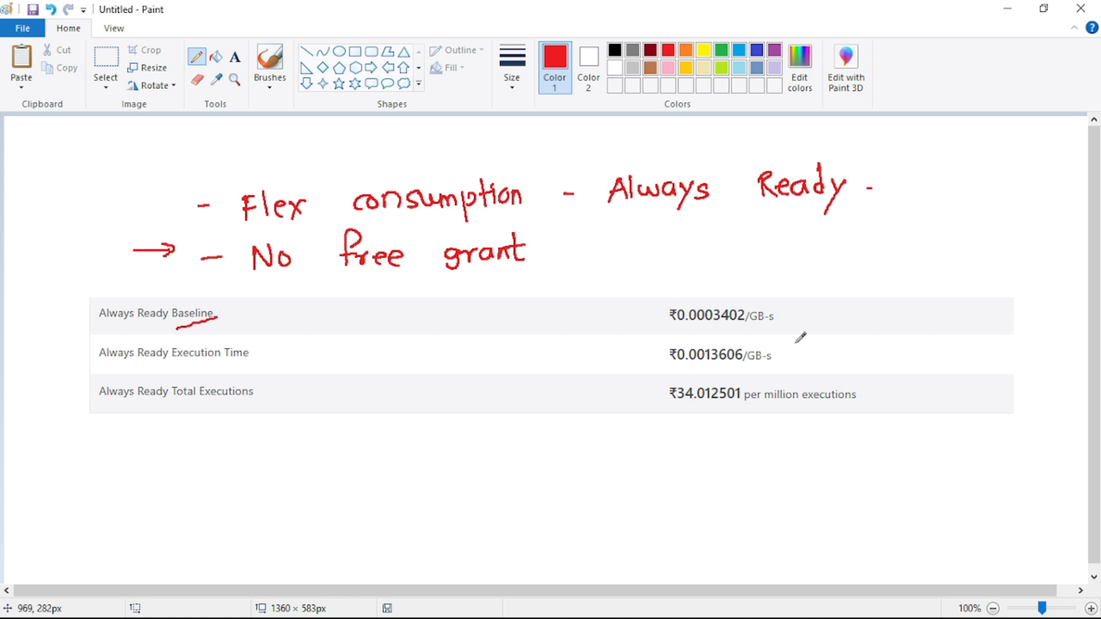
pyautogui.moveTo(806, 317); pyautogui.dragTo(852, 318)
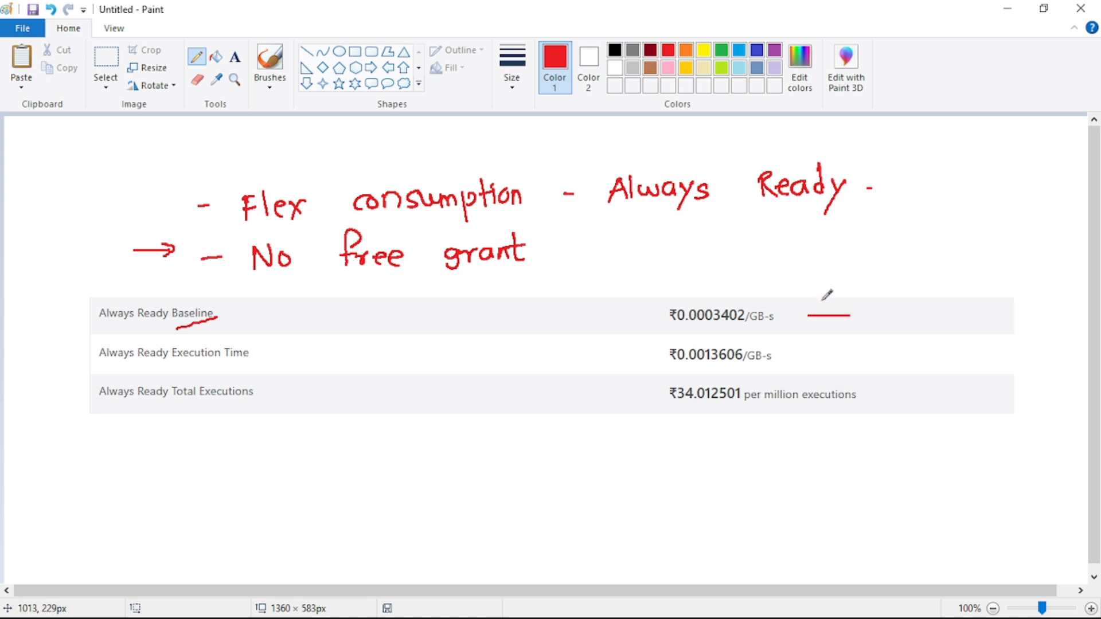
pyautogui.moveTo(850, 316); pyautogui.dragTo(807, 317)
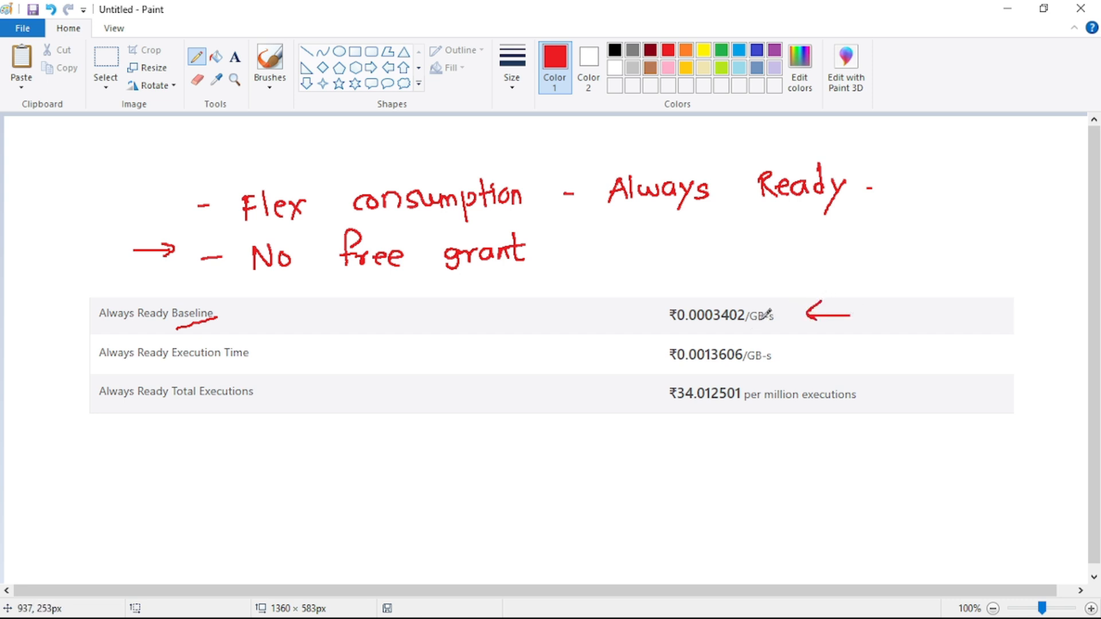
pyautogui.moveTo(599, 452)
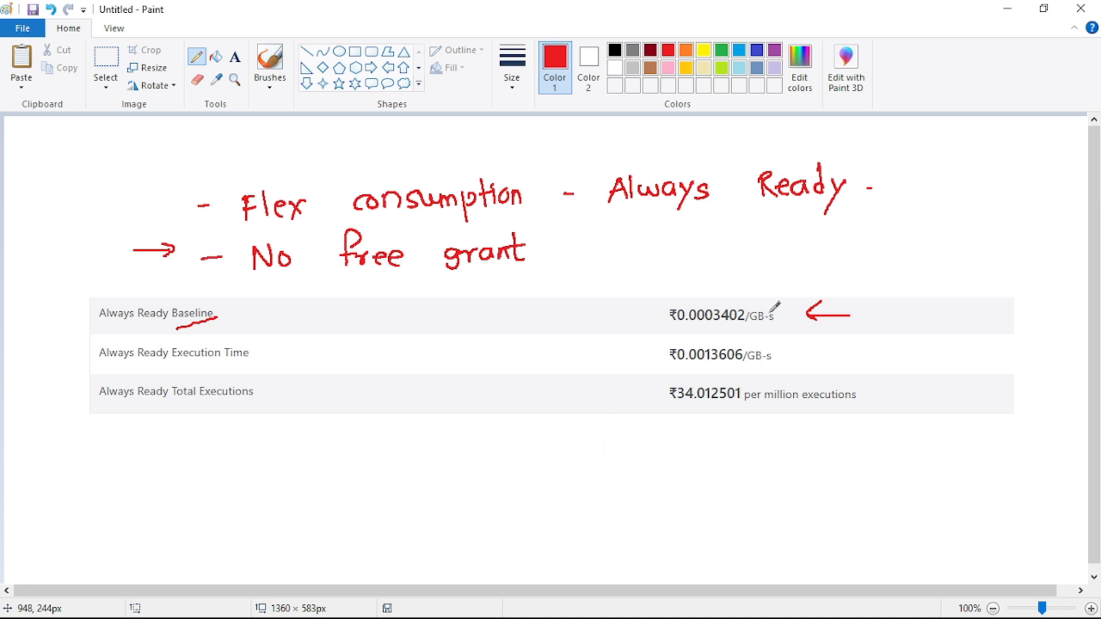
pyautogui.moveTo(615, 321); pyautogui.dragTo(664, 307)
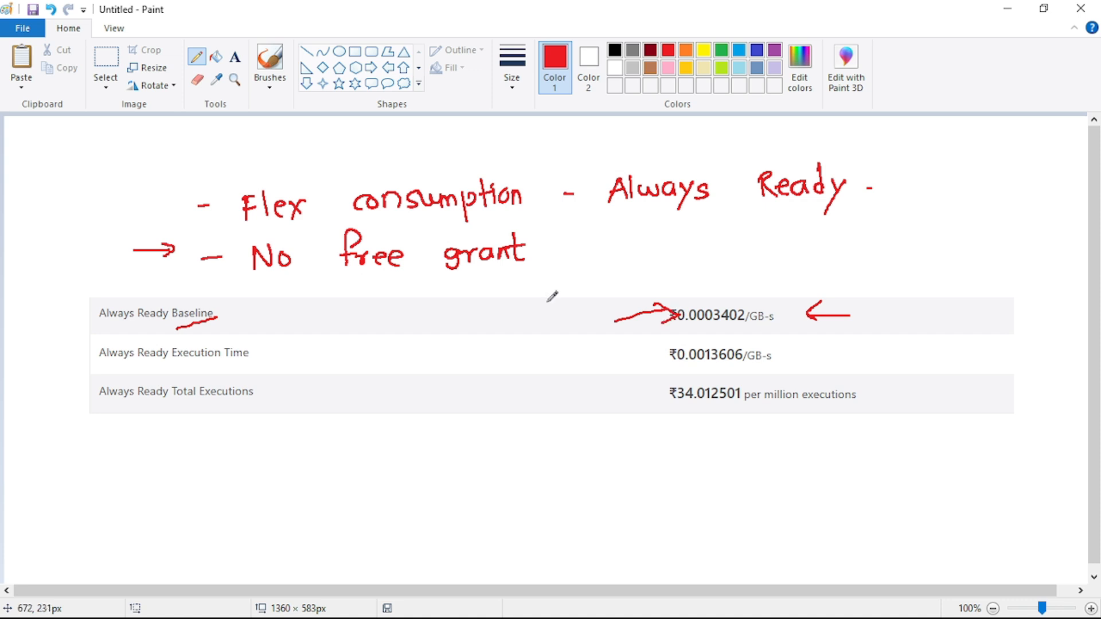
pyautogui.moveTo(757, 319)
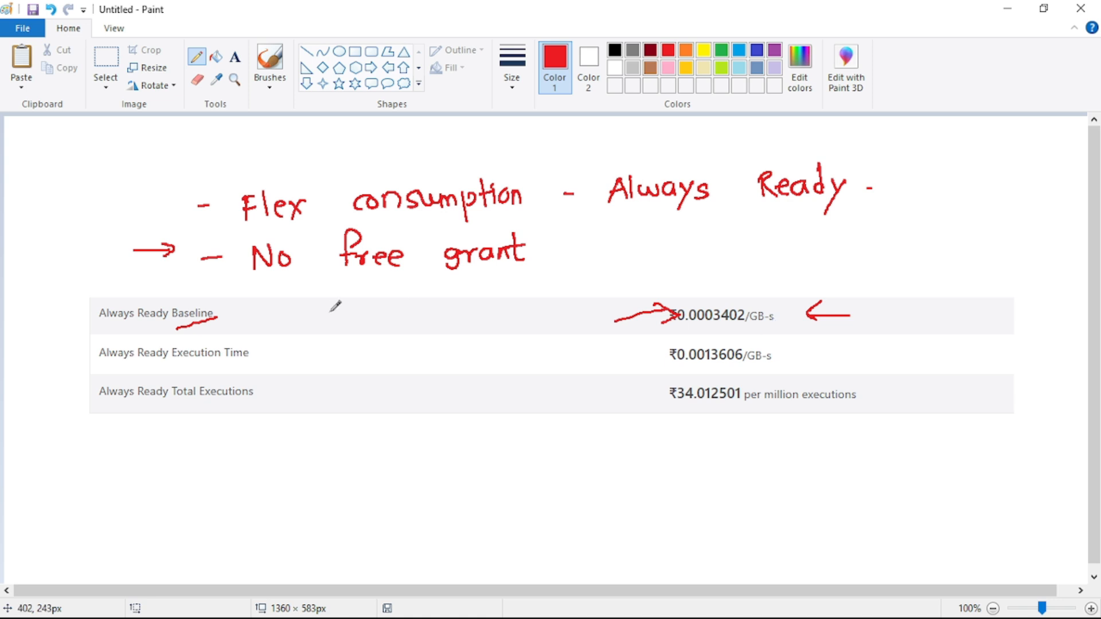
pyautogui.moveTo(267, 321)
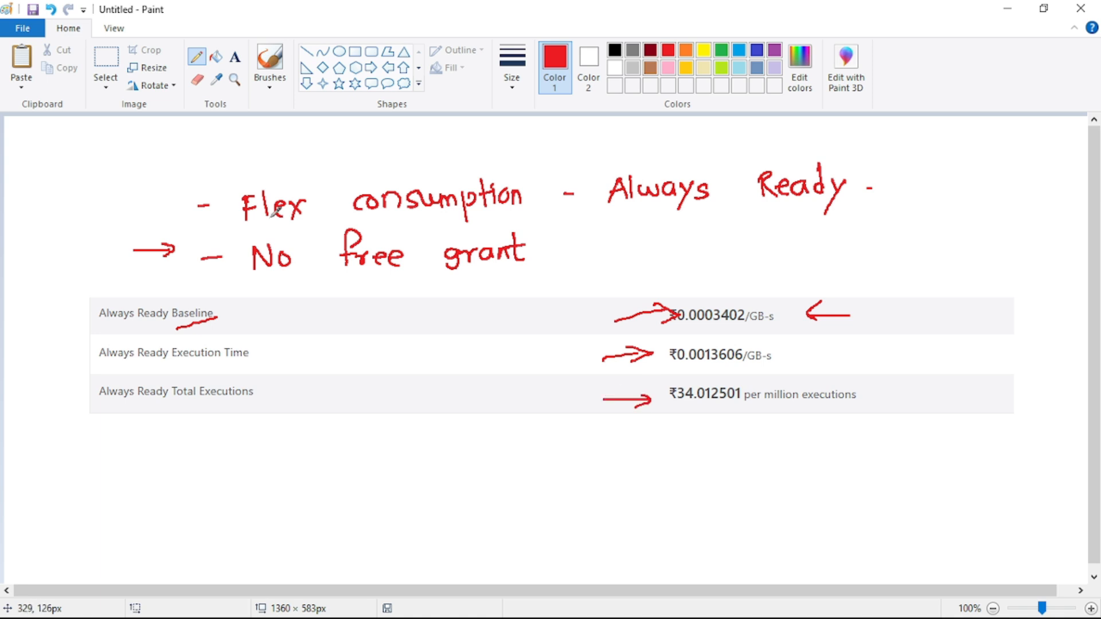
pyautogui.moveTo(440, 206)
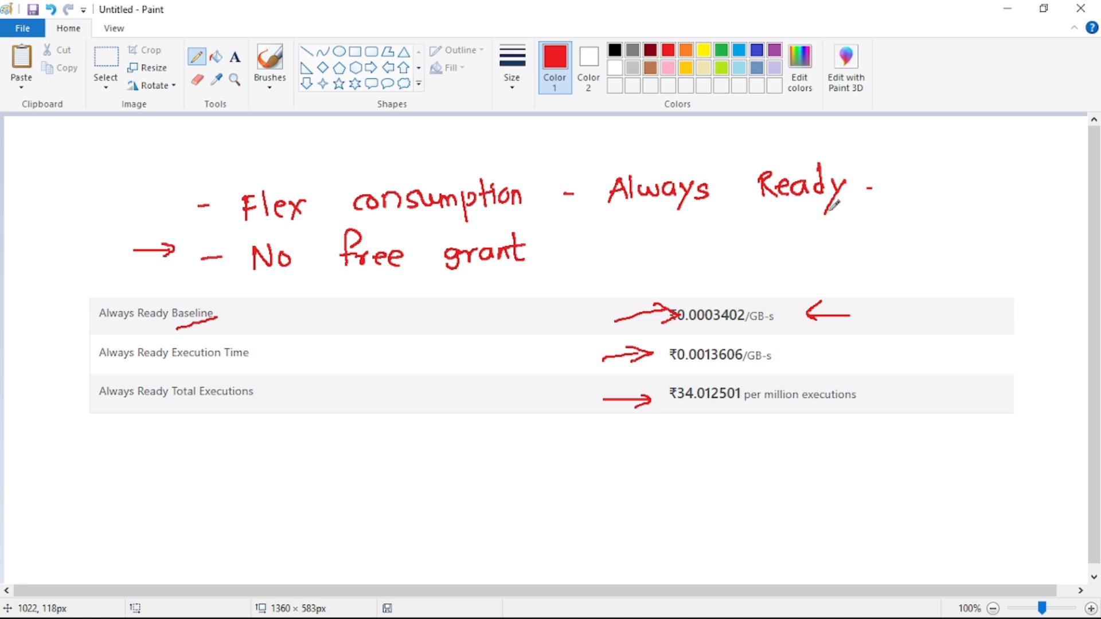
pyautogui.moveTo(797, 212)
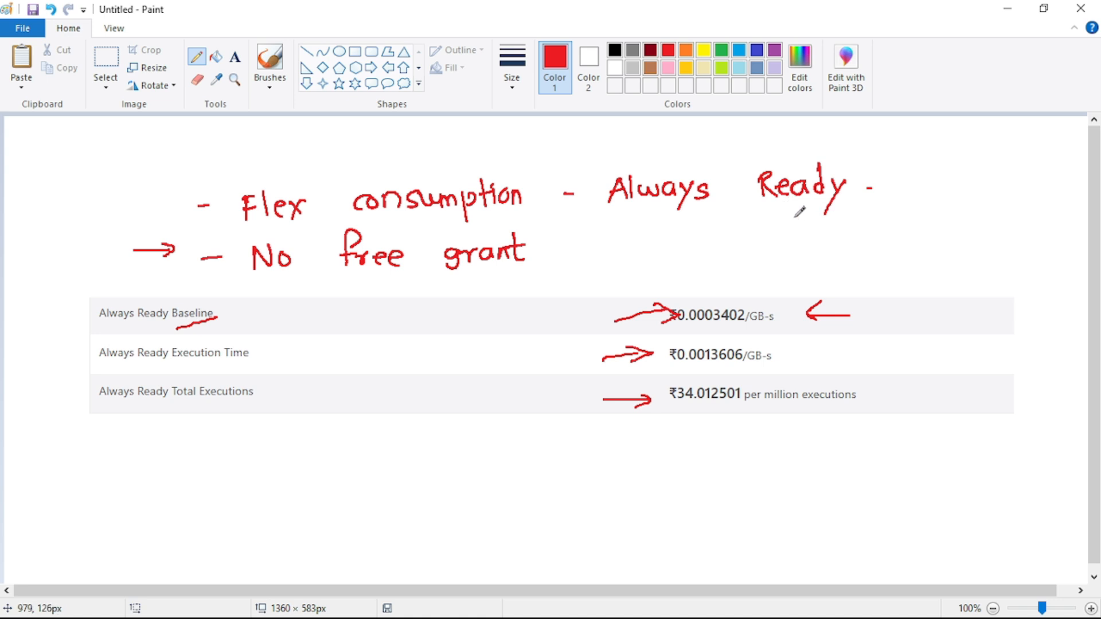